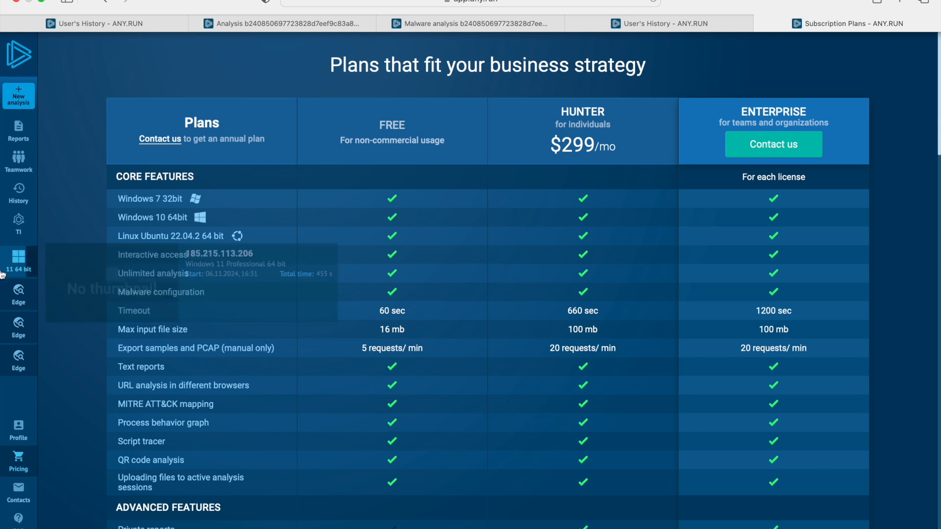
# Step: Open the recent Windows 11 analysis of 185.215.113.206 and dismiss the sandbox open-with prompt
pyautogui.click(18, 260)
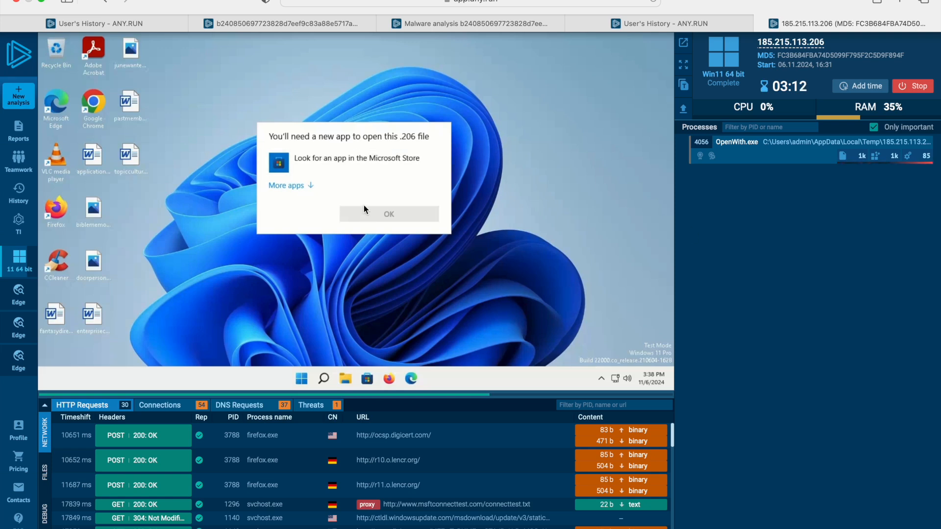
pyautogui.click(388, 214)
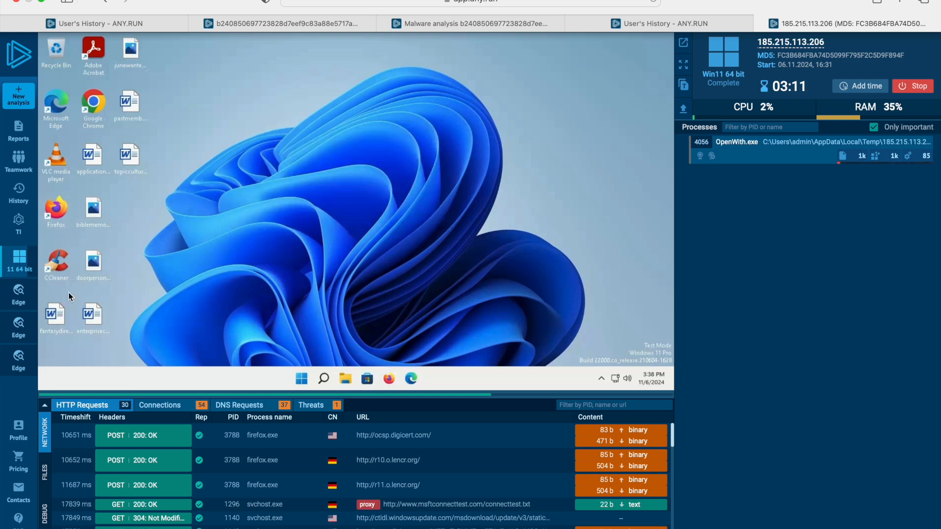
pyautogui.moveTo(557, 82)
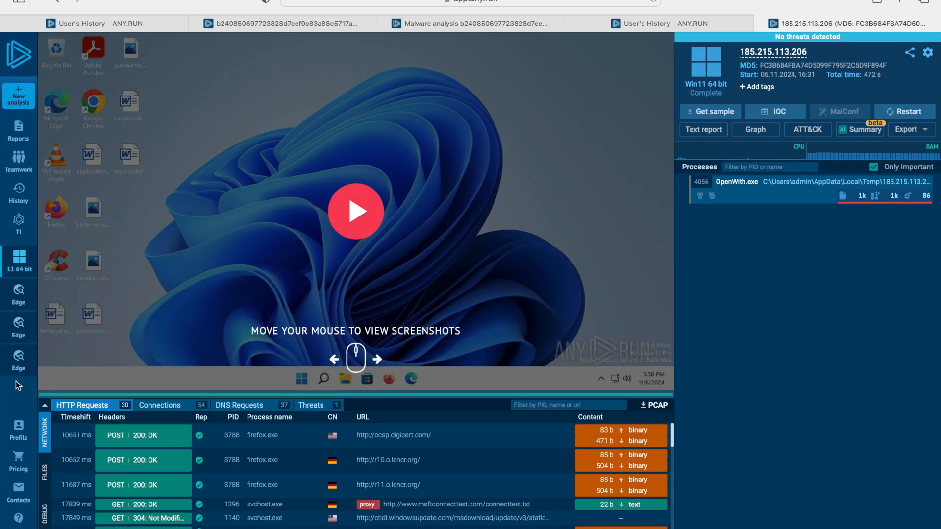
# Step: Show the completed report of the b2408506… stealer/loader sample with its process tree
pyautogui.click(17, 193)
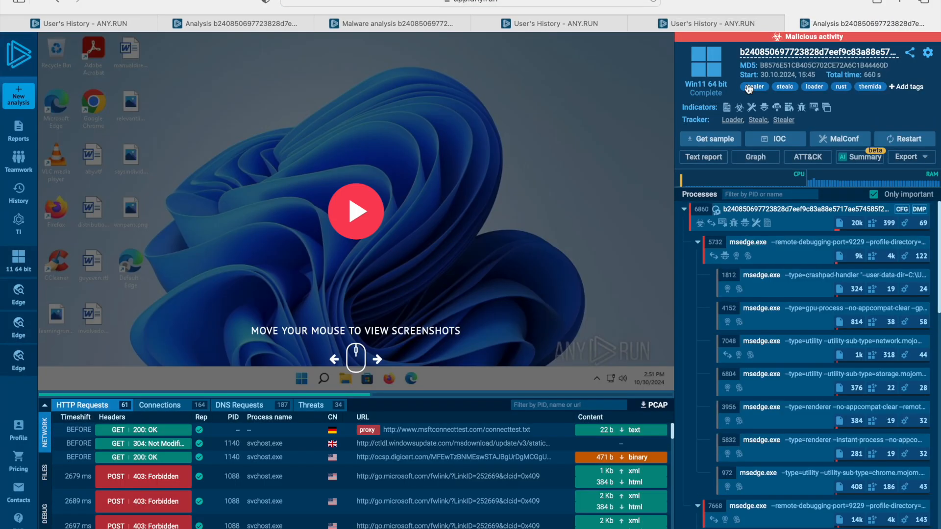
pyautogui.moveTo(700, 136)
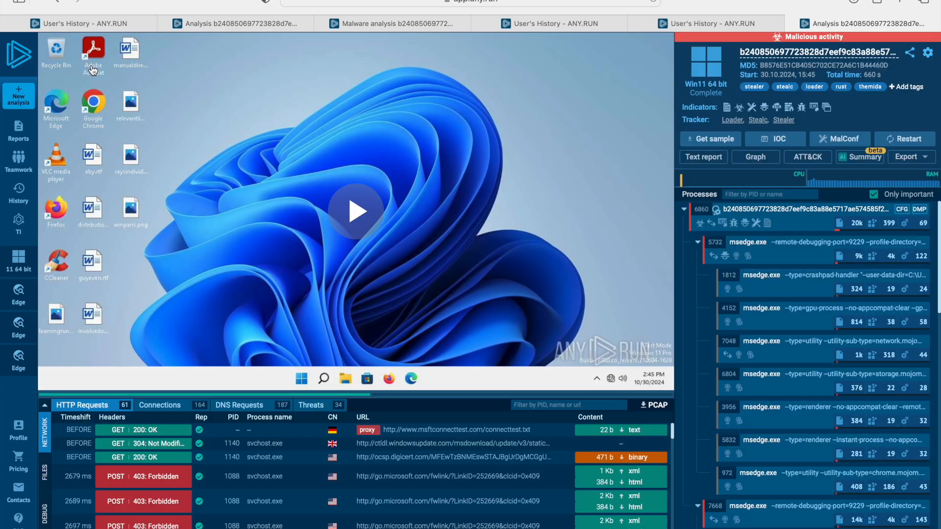
pyautogui.moveTo(283, 127)
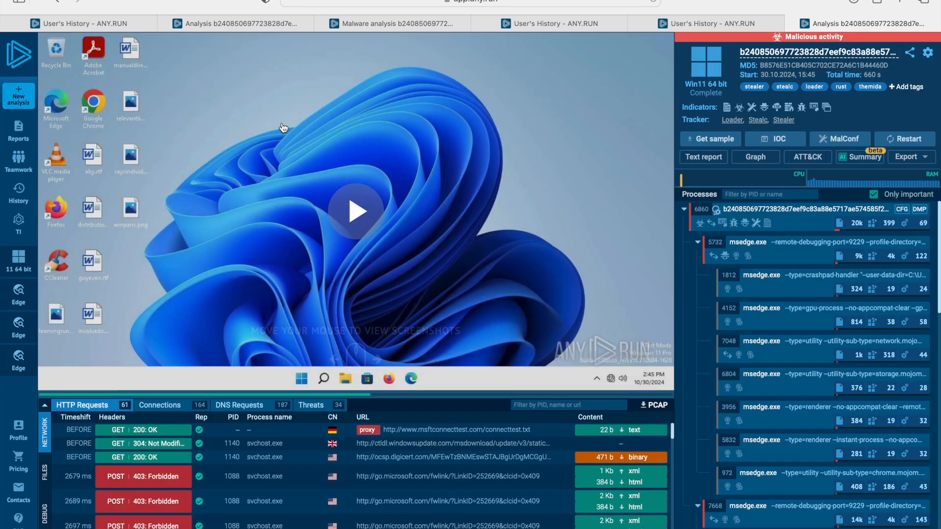
# Step: Upload the sample zip to a new analysis, enable Start object from, set duration 190 s and review network options
pyautogui.click(19, 96)
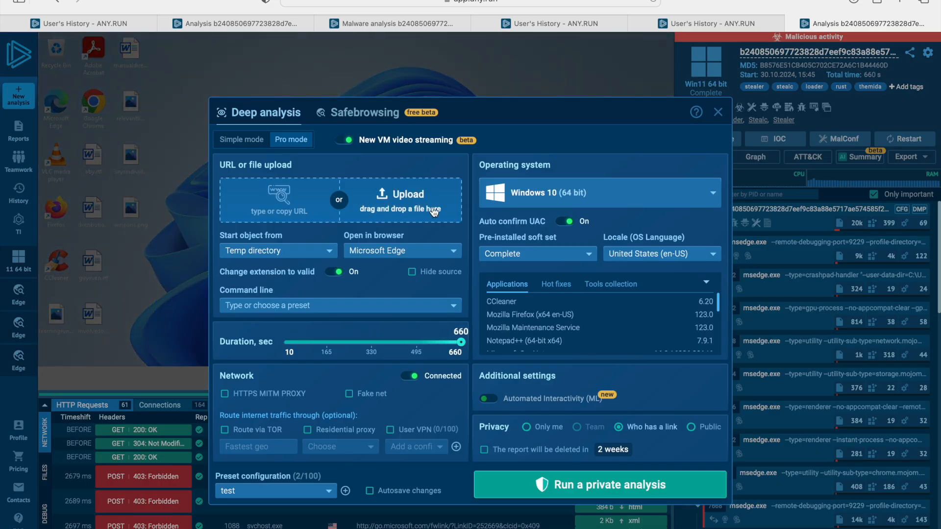
pyautogui.click(400, 200)
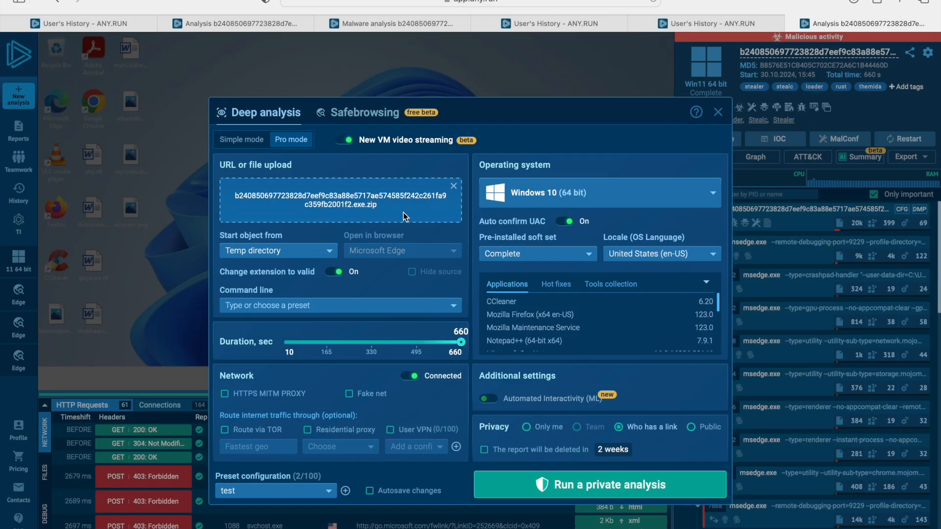
pyautogui.click(278, 250)
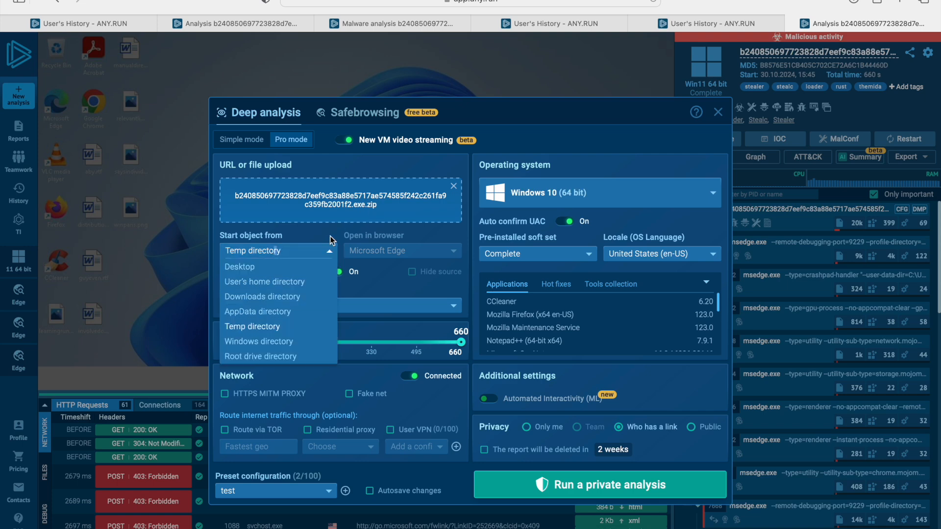
pyautogui.moveTo(329, 238)
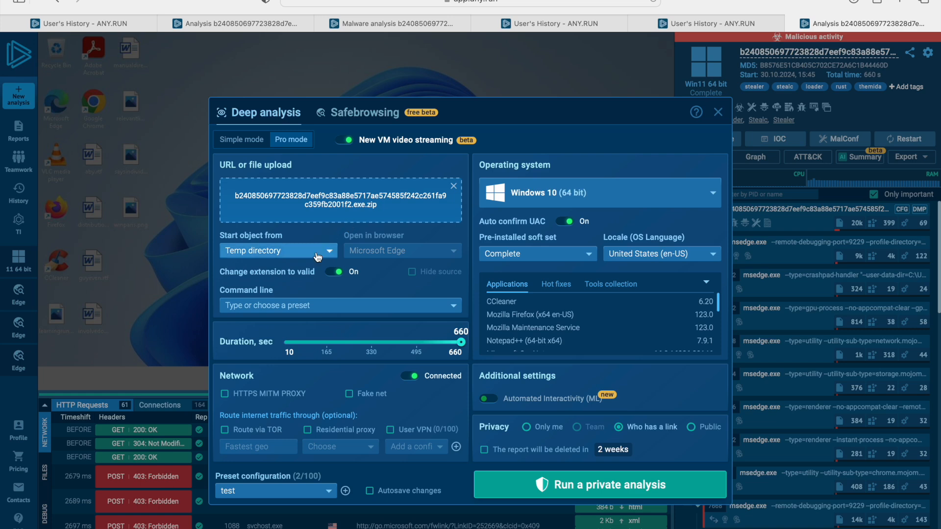
pyautogui.moveTo(324, 347)
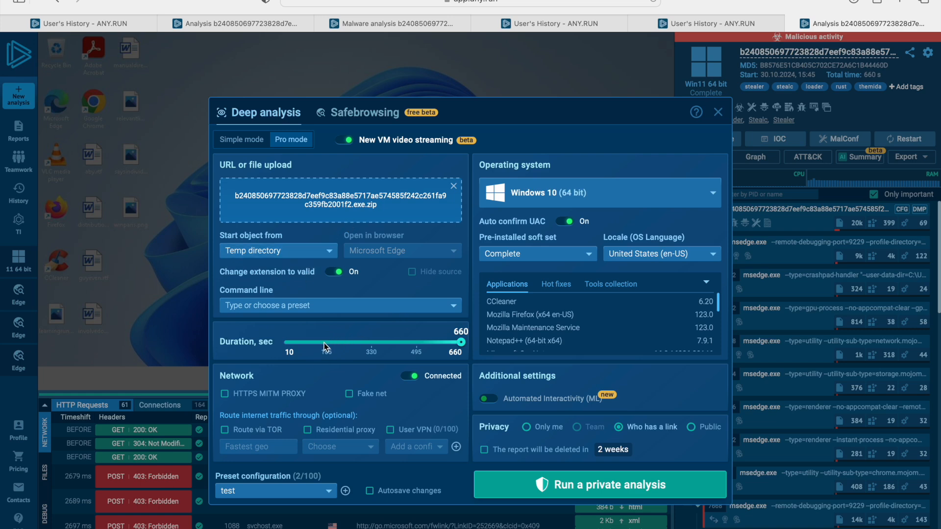
pyautogui.moveTo(461, 342); pyautogui.dragTo(333, 342)
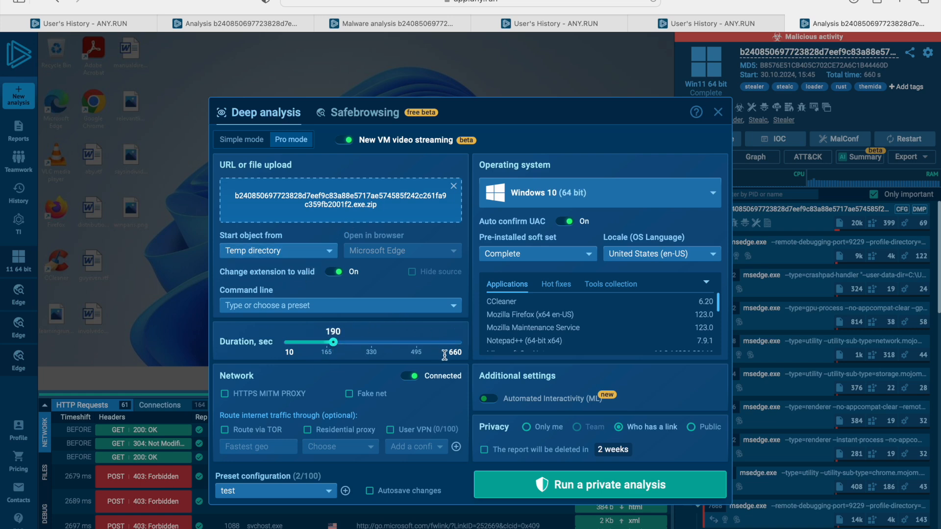
pyautogui.moveTo(449, 334)
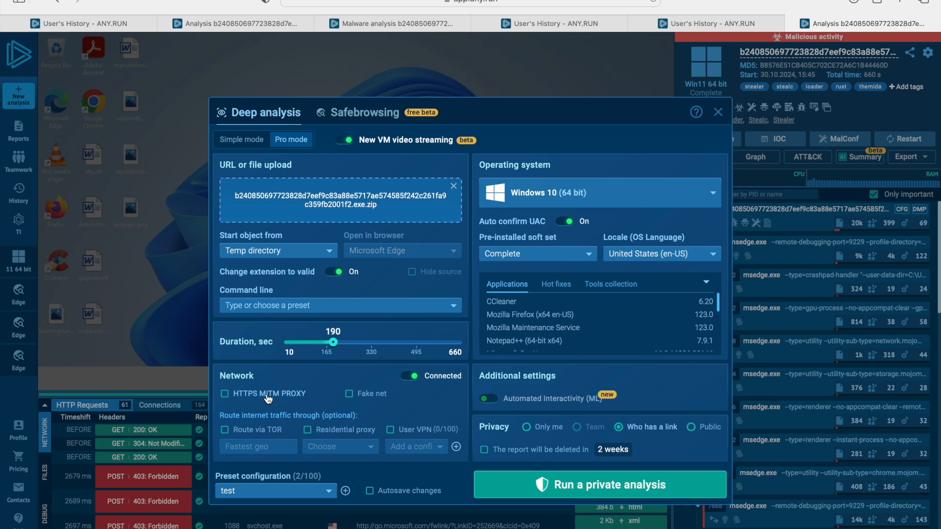
pyautogui.moveTo(370, 398)
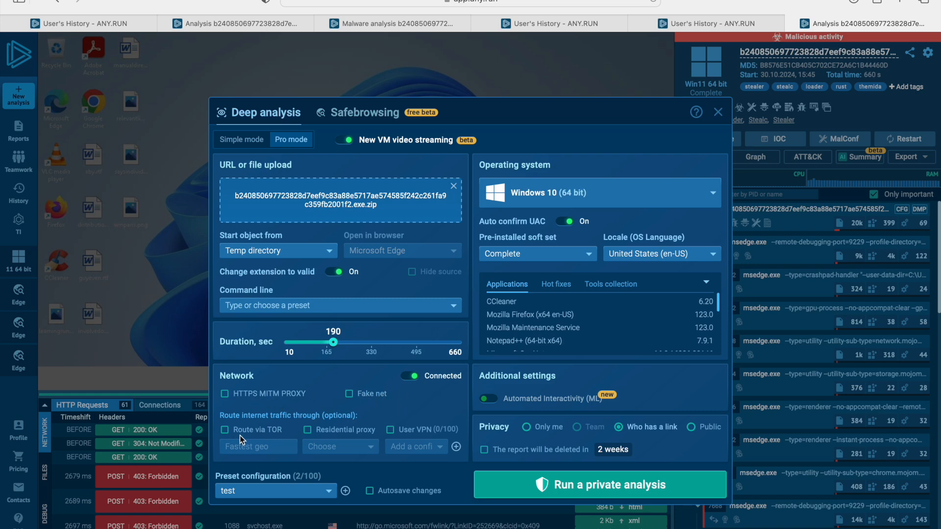
pyautogui.moveTo(378, 437)
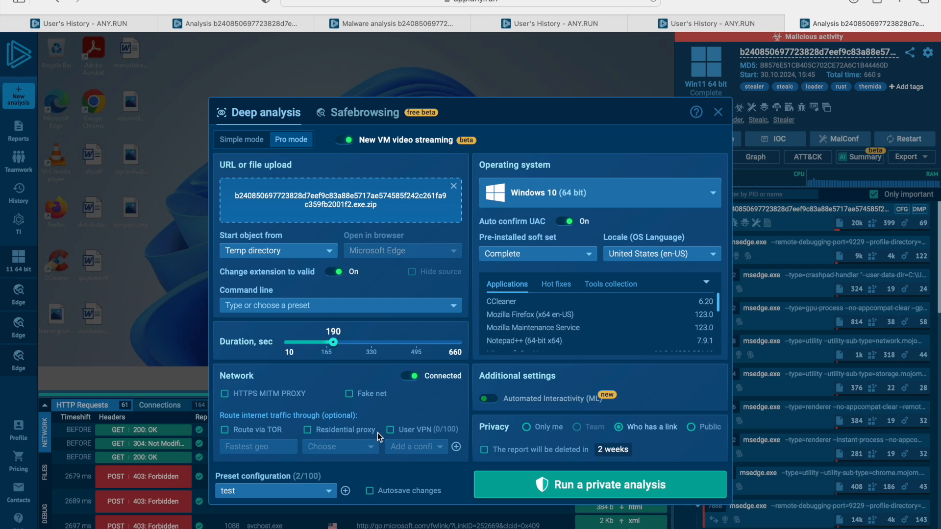
pyautogui.moveTo(413, 479)
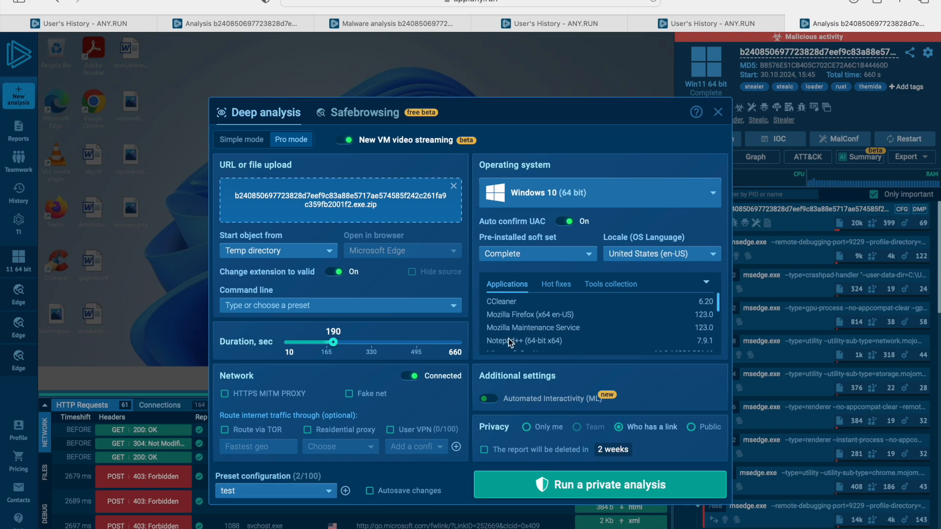
pyautogui.click(597, 193)
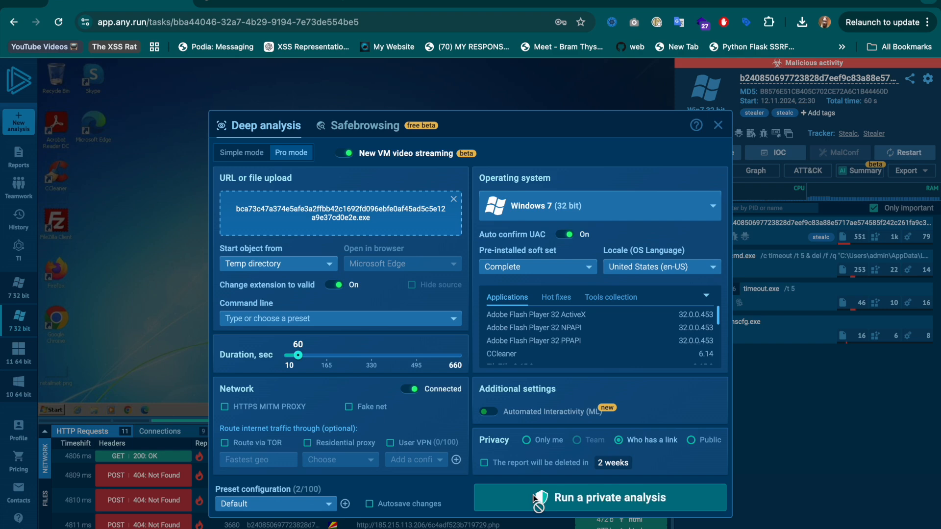
# Step: Launch the private Windows 7 analysis and clear the missing Installer.exe error in the VM
pyautogui.click(599, 498)
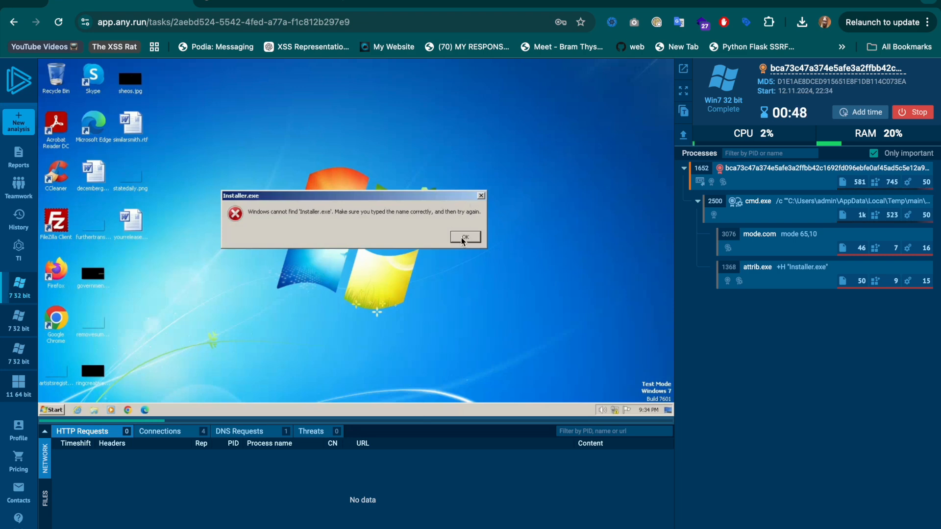
pyautogui.click(464, 237)
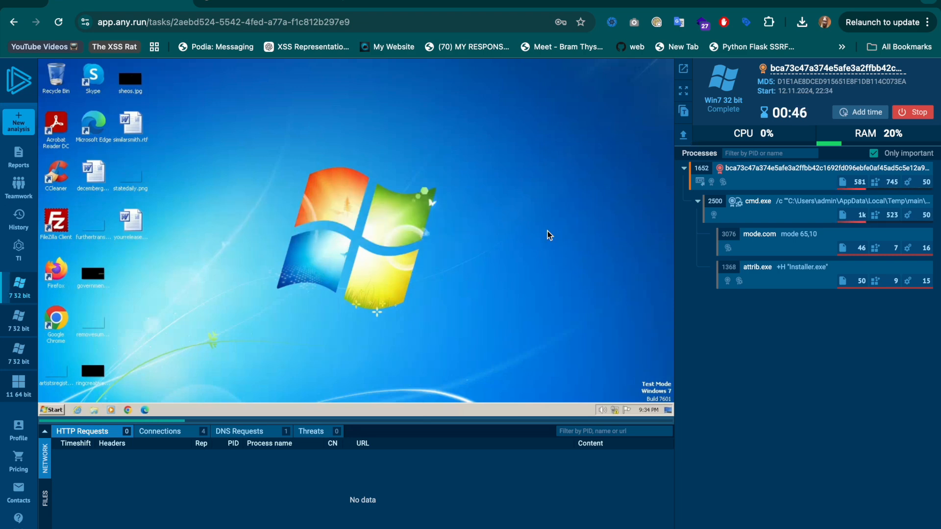
pyautogui.moveTo(833, 98)
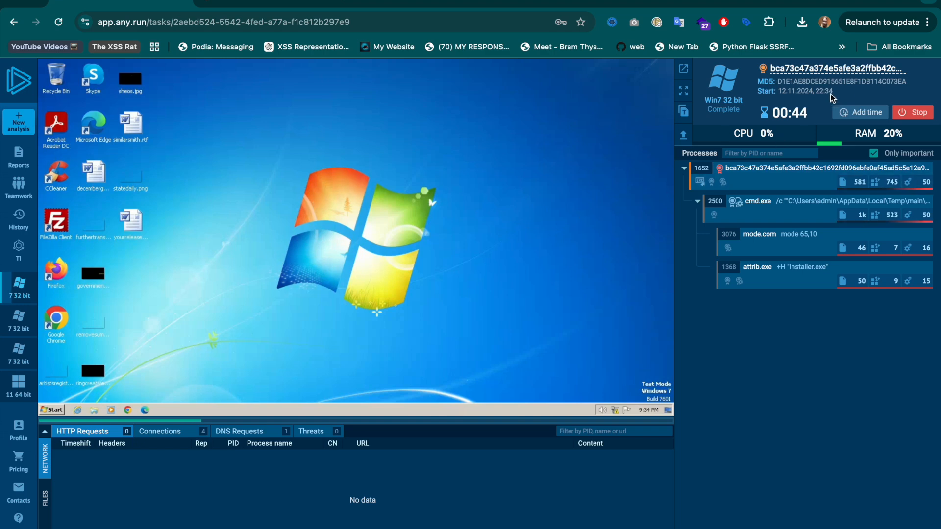
pyautogui.moveTo(20, 82)
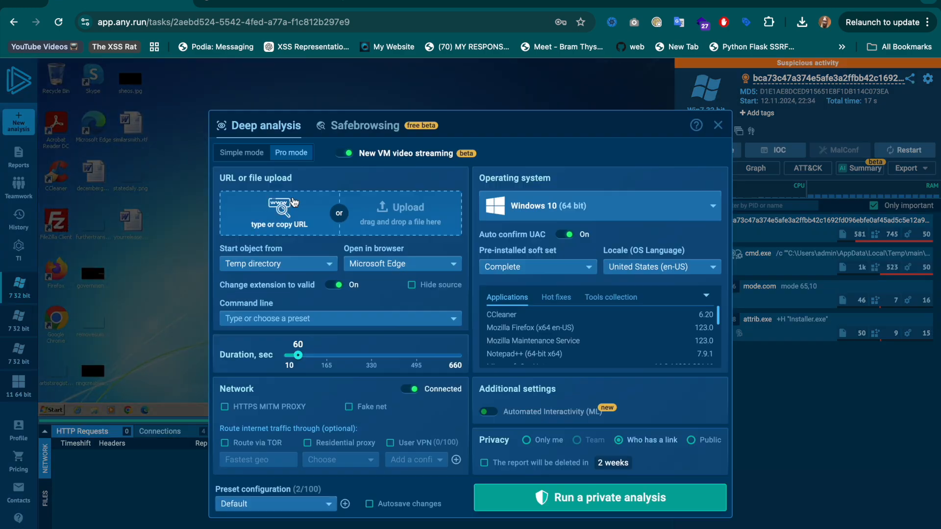
# Step: Select Windows 11 (64 bit) as the operating system and launch the private analysis
pyautogui.click(400, 207)
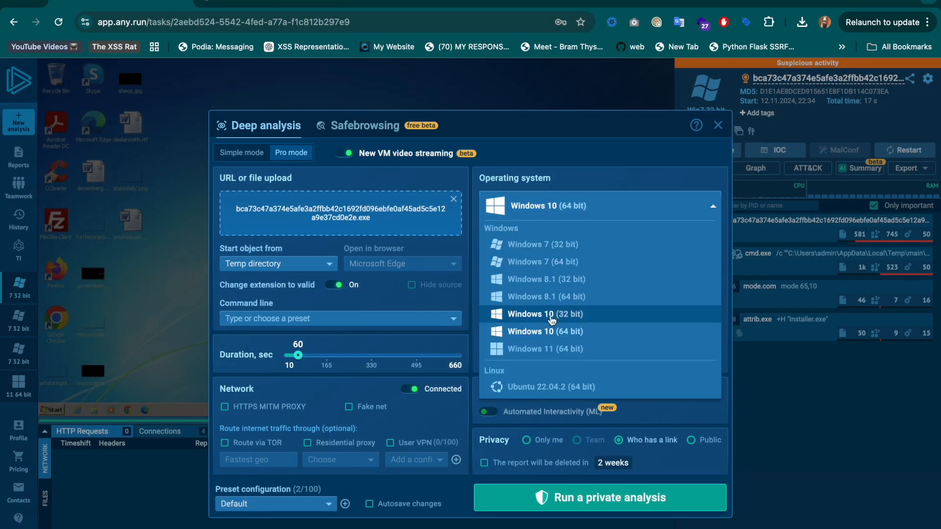
pyautogui.click(543, 349)
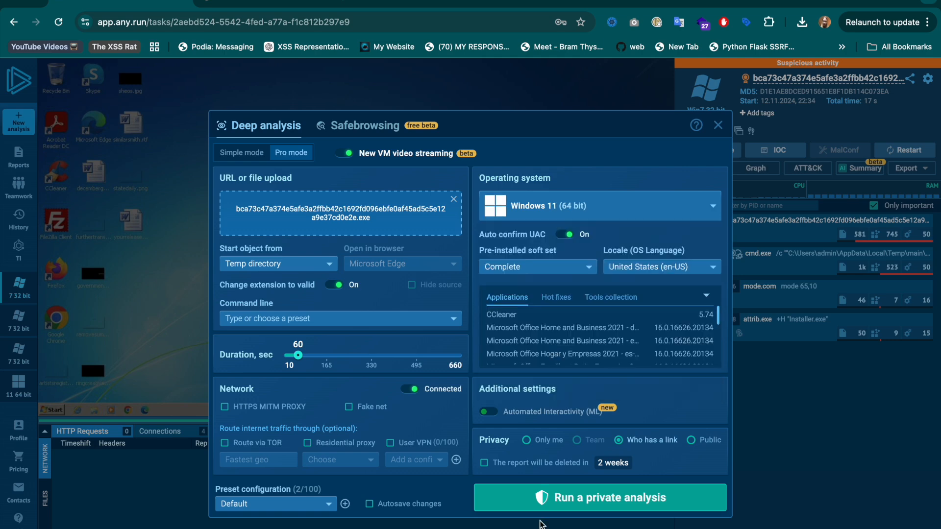
pyautogui.click(600, 497)
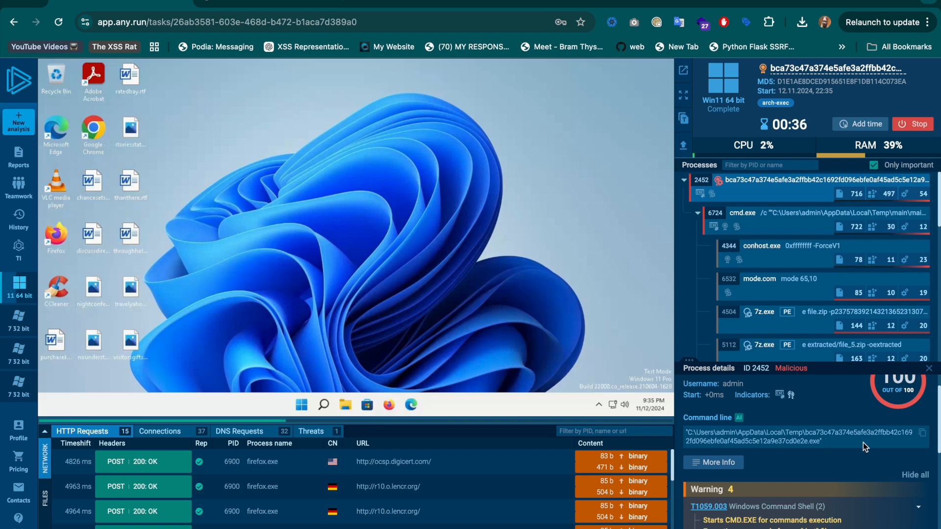
# Step: Show the Installer.exe process details and the detected Threats in the network panel
pyautogui.scroll(-3)
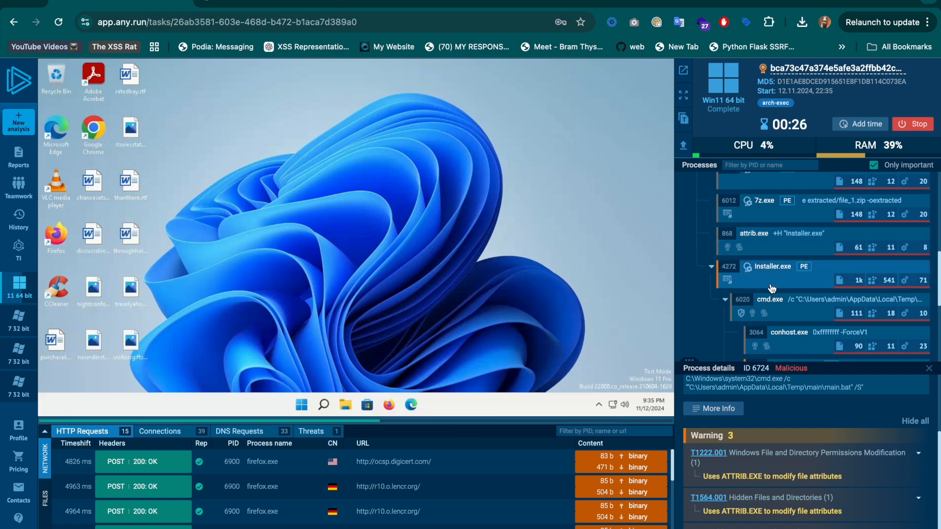
pyautogui.click(774, 266)
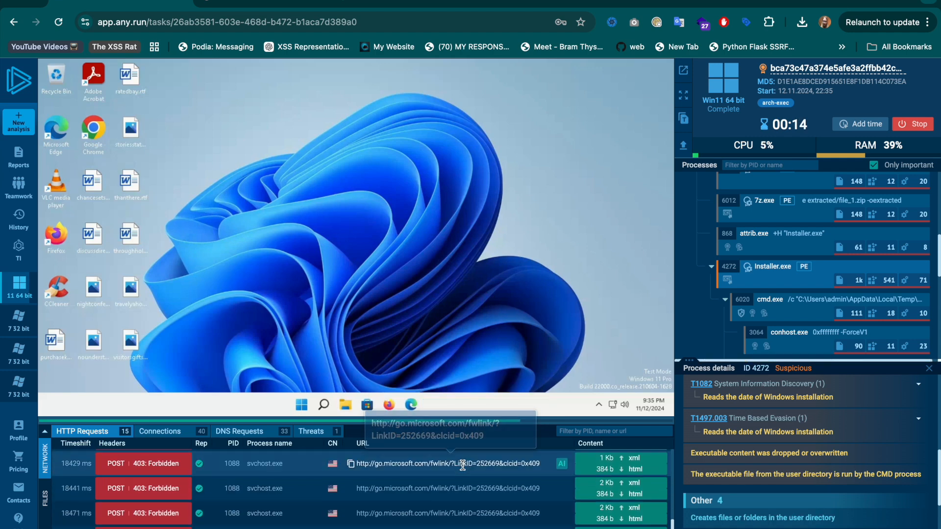
pyautogui.click(310, 431)
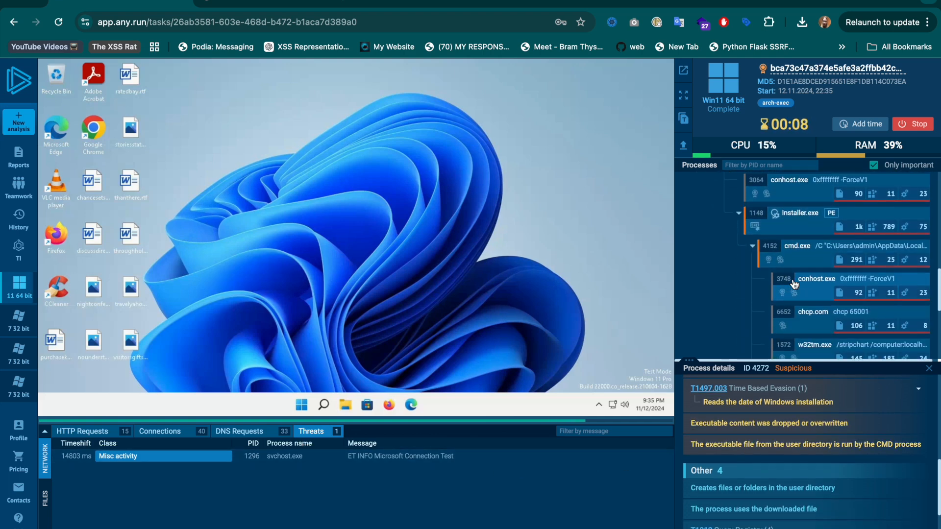
pyautogui.scroll(-3)
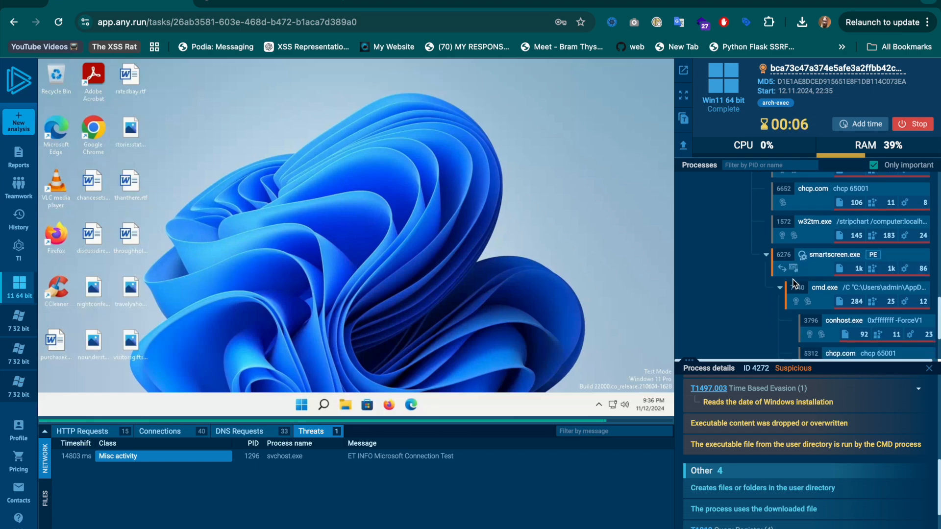
pyautogui.scroll(-3)
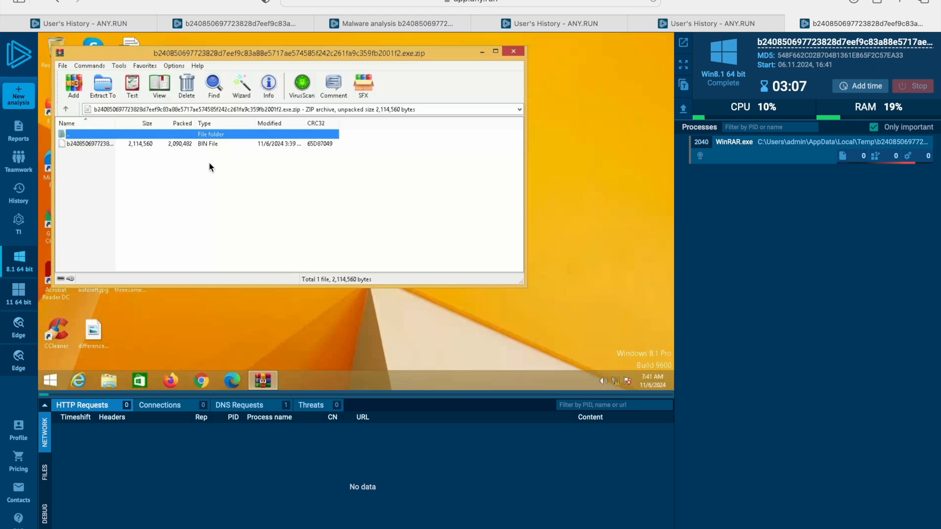
# Step: Extract the sample from the WinRAR archive with its password and close WinRAR
pyautogui.doubleClick(90, 143)
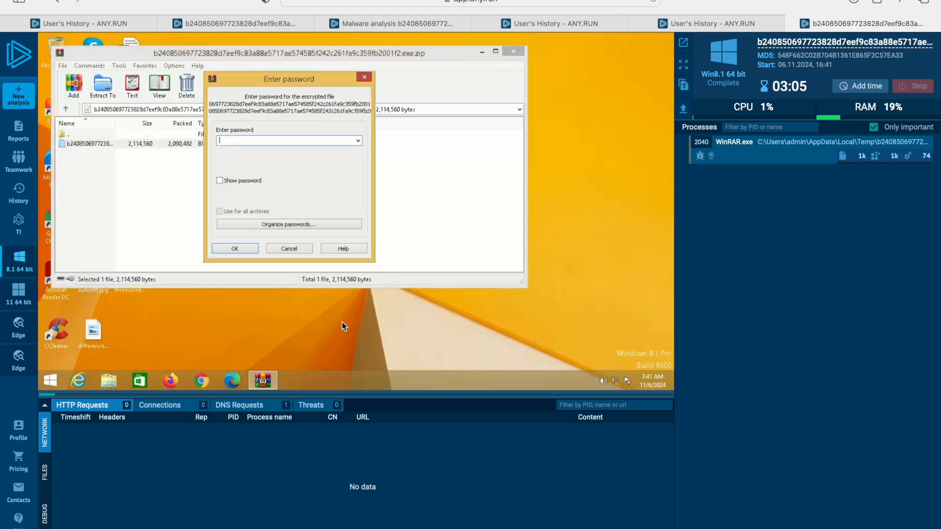
pyautogui.write('•')
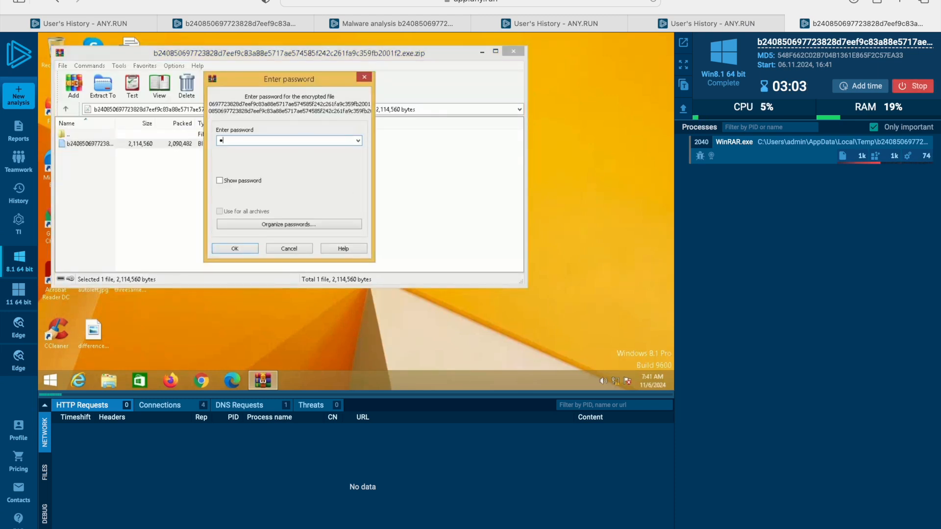
pyautogui.write('password')
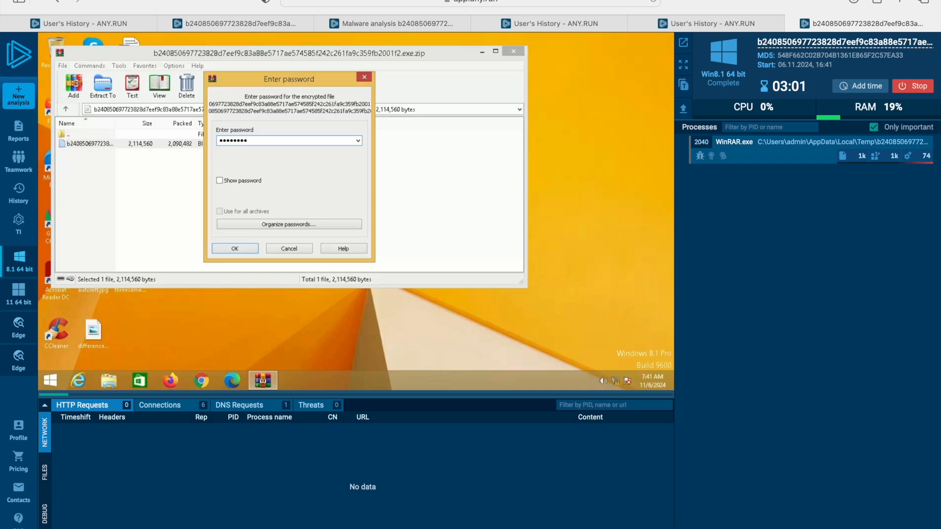
pyautogui.click(234, 248)
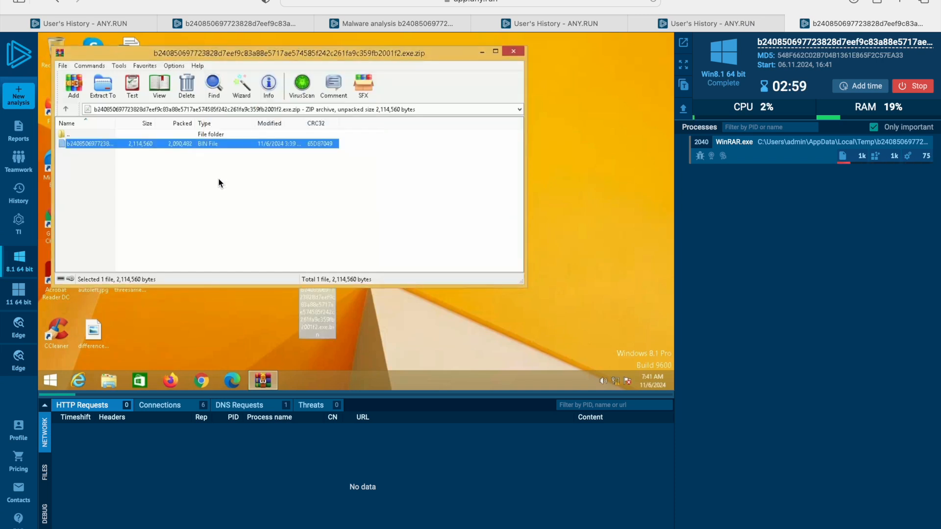
pyautogui.moveTo(441, 124)
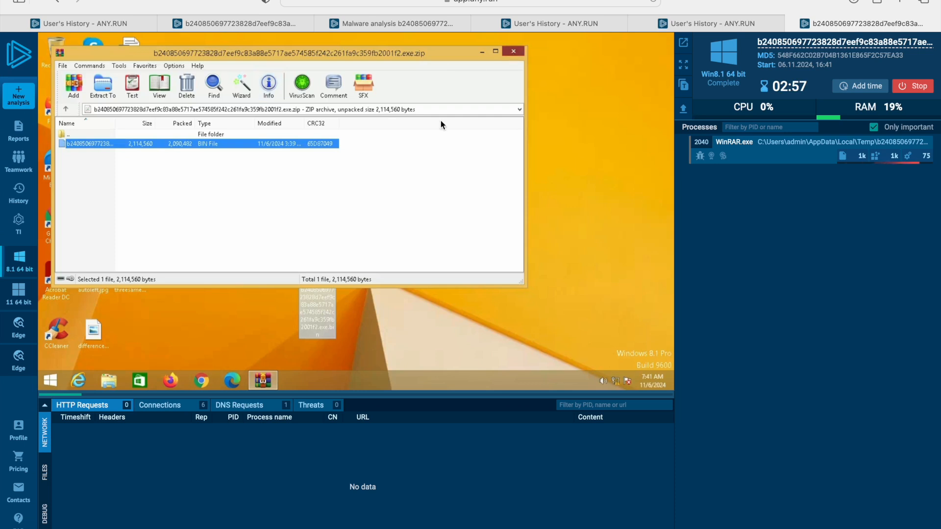
pyautogui.click(512, 51)
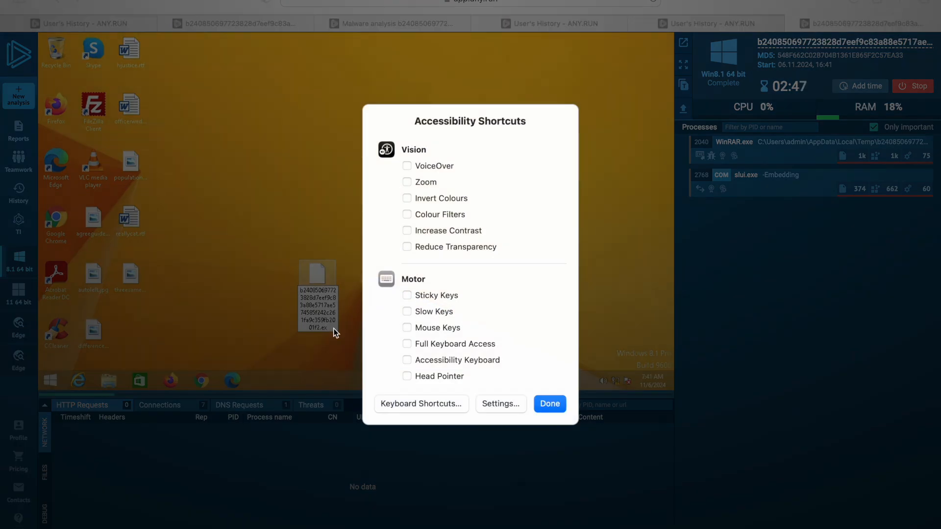
# Step: Rename the extracted sample to end in .exe and confirm the extension change
pyautogui.click(549, 404)
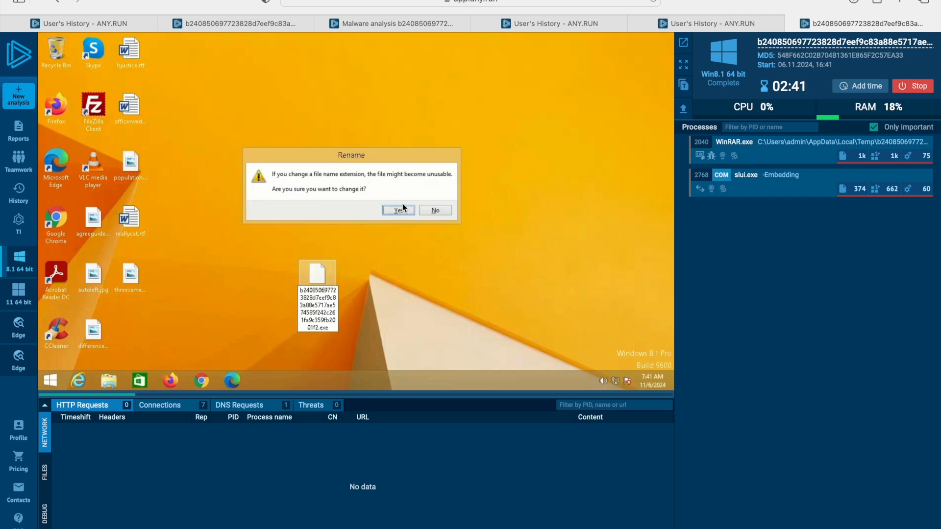
pyautogui.click(397, 210)
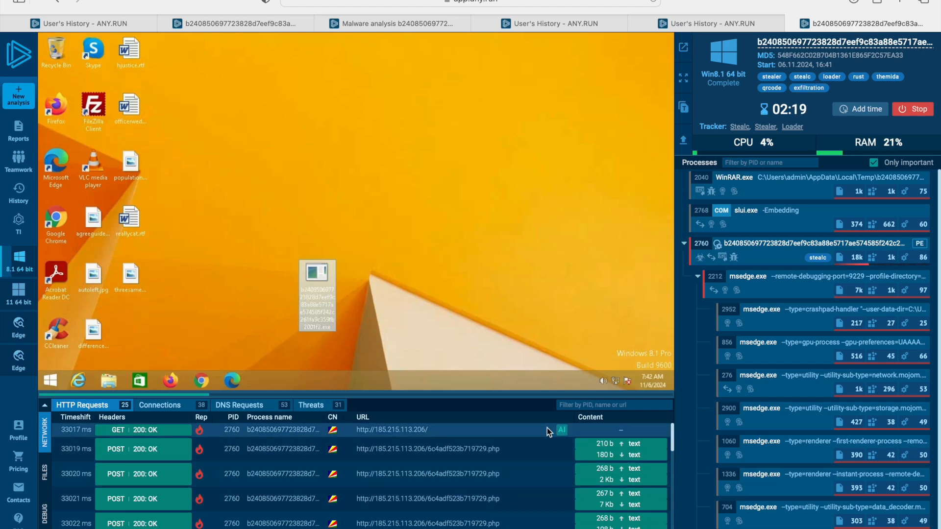
# Step: Request the AI summary of the first GET request to 185.215.113.206
pyautogui.click(560, 430)
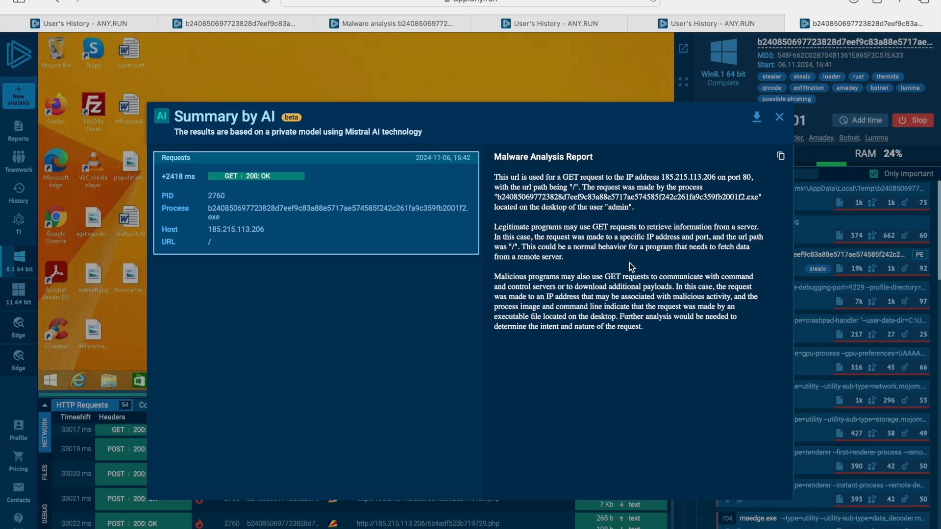
# Step: Close the Summary by AI window to return to the finished malicious analysis
pyautogui.click(779, 116)
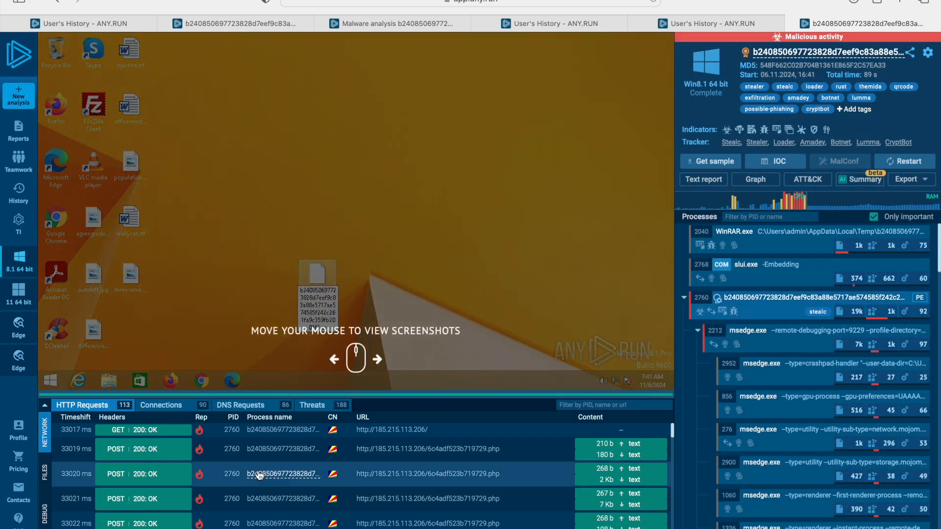
# Step: Inspect the first POST request body, the sqlite3.dll download and the file-upload request in Static discovering
pyautogui.scroll(-3)
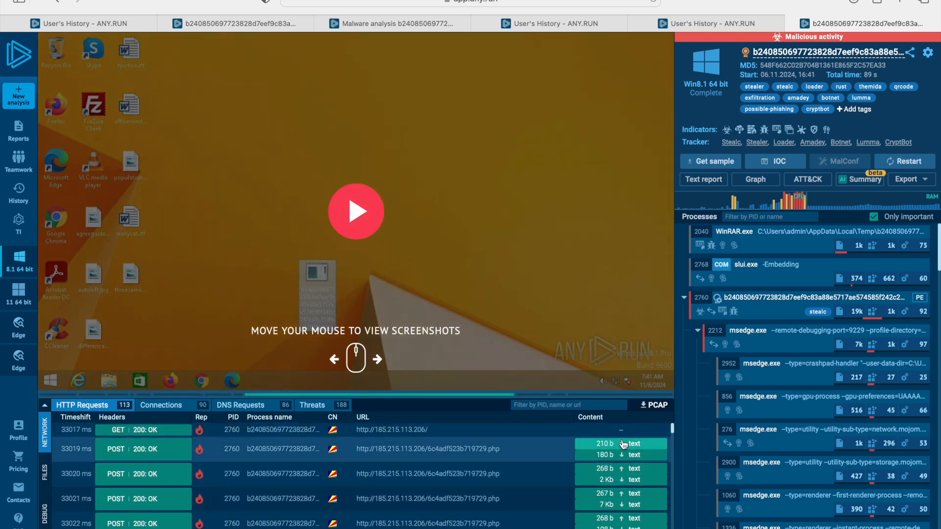
pyautogui.click(603, 443)
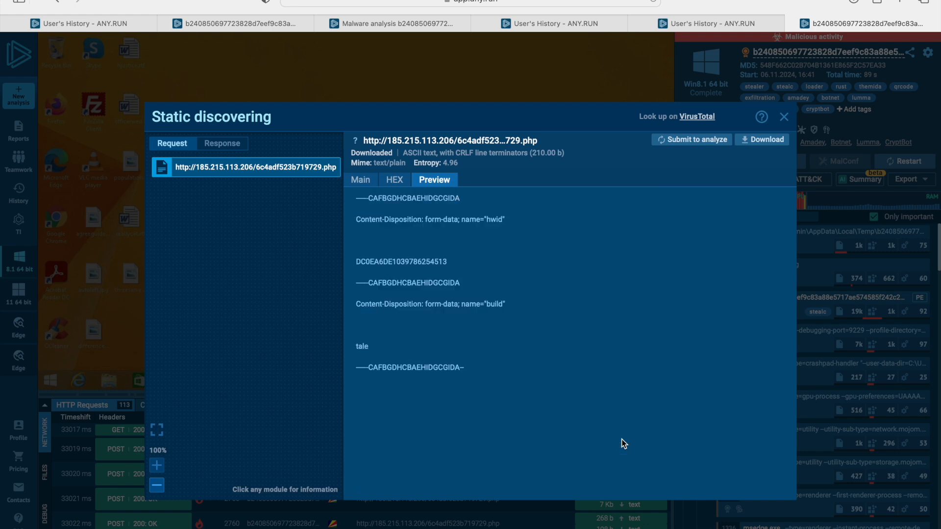
pyautogui.moveTo(681, 287)
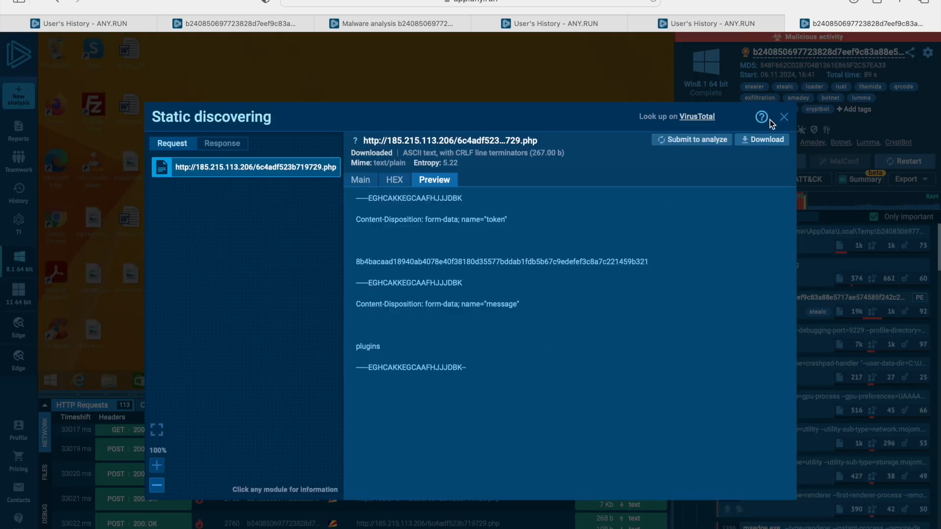
pyautogui.click(784, 117)
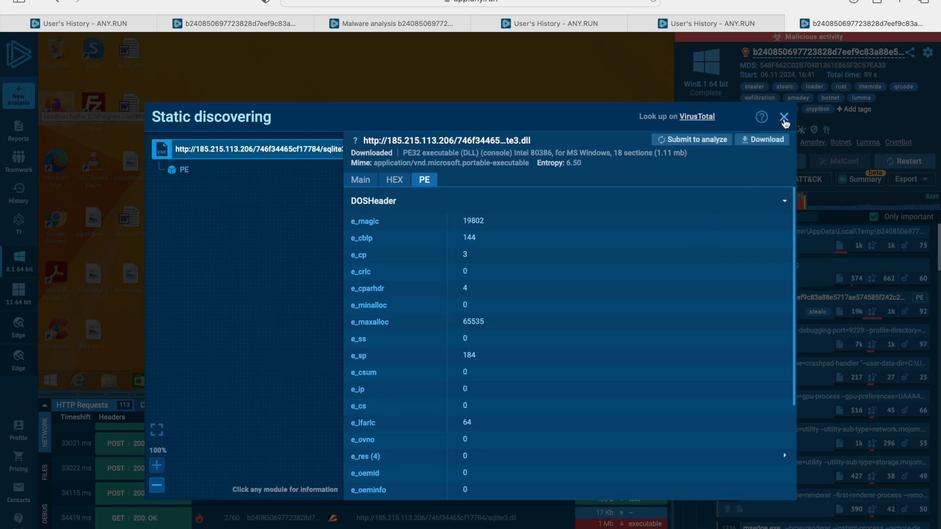
pyautogui.click(784, 117)
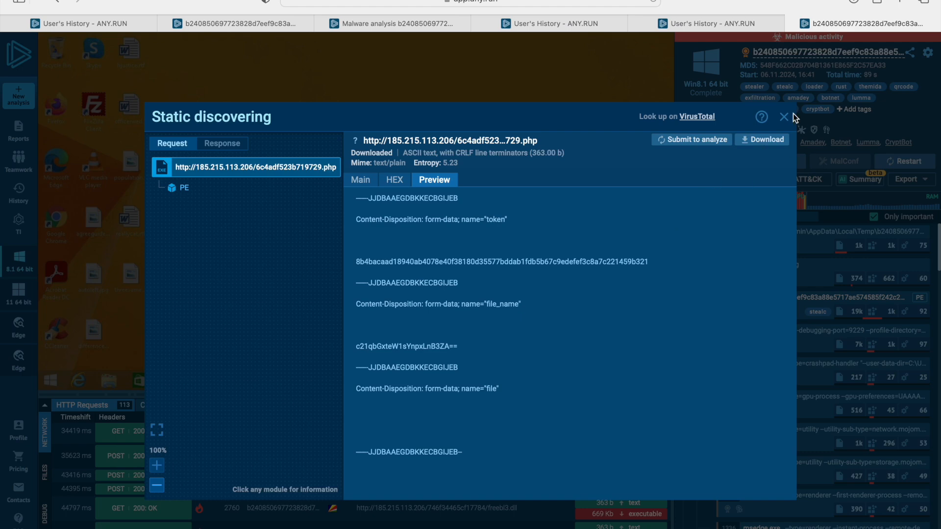
pyautogui.click(784, 117)
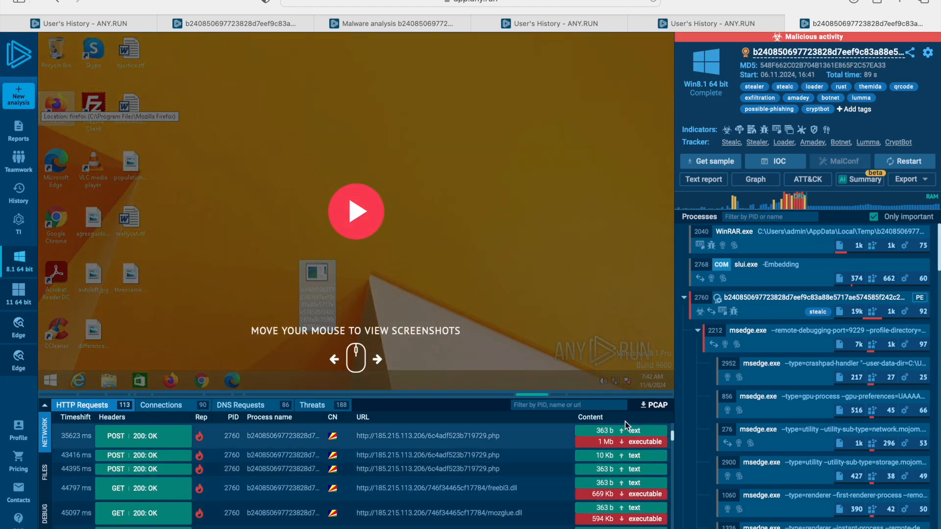
pyautogui.moveTo(611, 449)
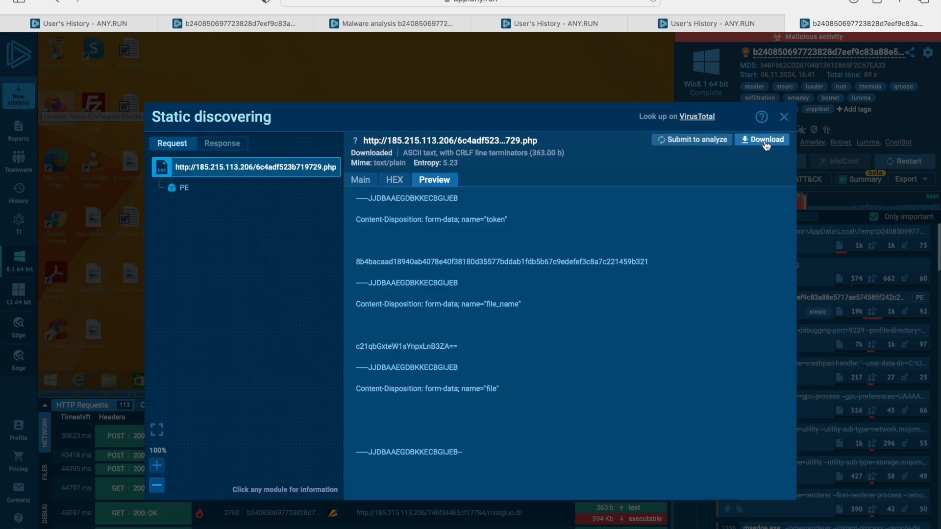
# Step: Download the file-upload body as an archive and dismiss the 'infected' password hint
pyautogui.click(763, 139)
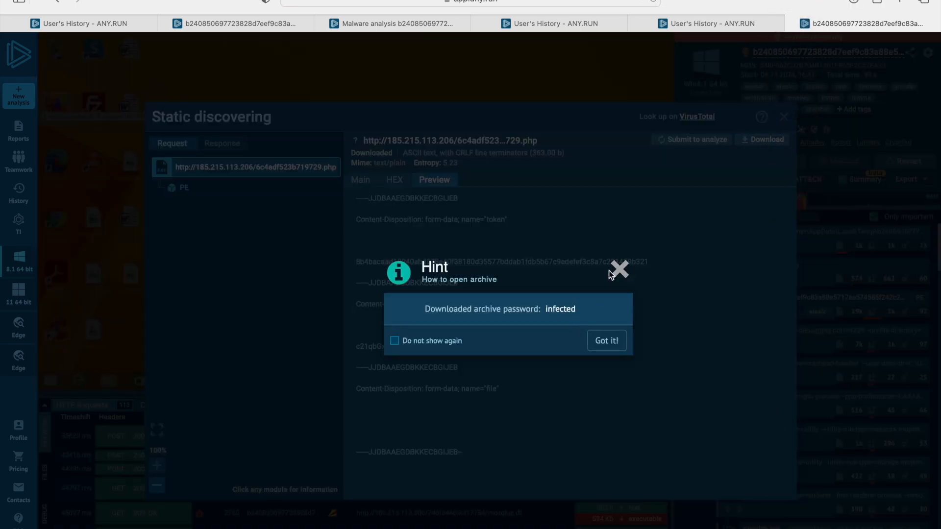
pyautogui.click(605, 340)
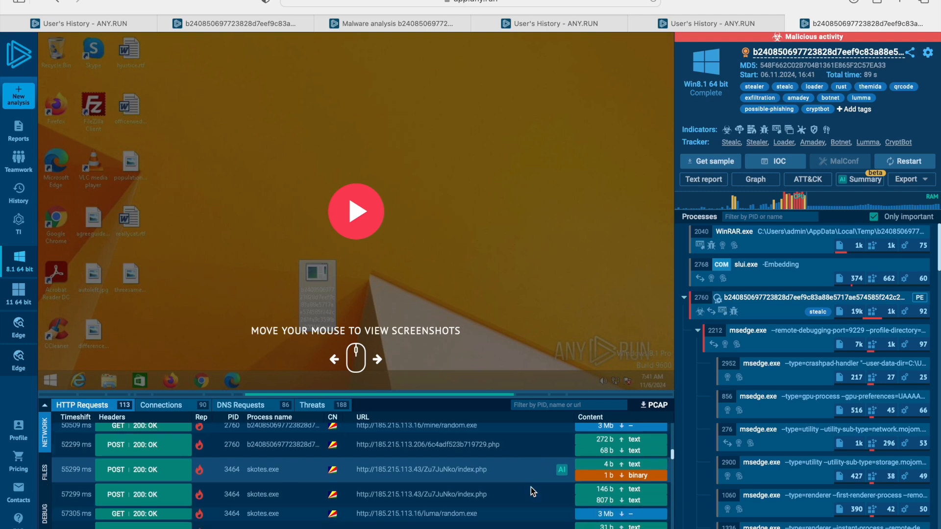
# Step: Inspect the data and hashes of skotes.exe's first index.php request to 185.215.113.43
pyautogui.scroll(-3)
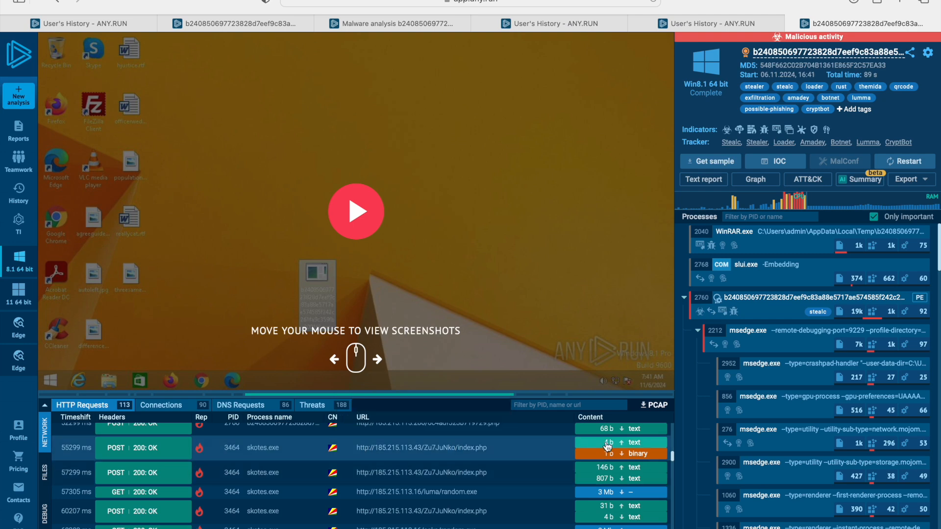
pyautogui.click(634, 442)
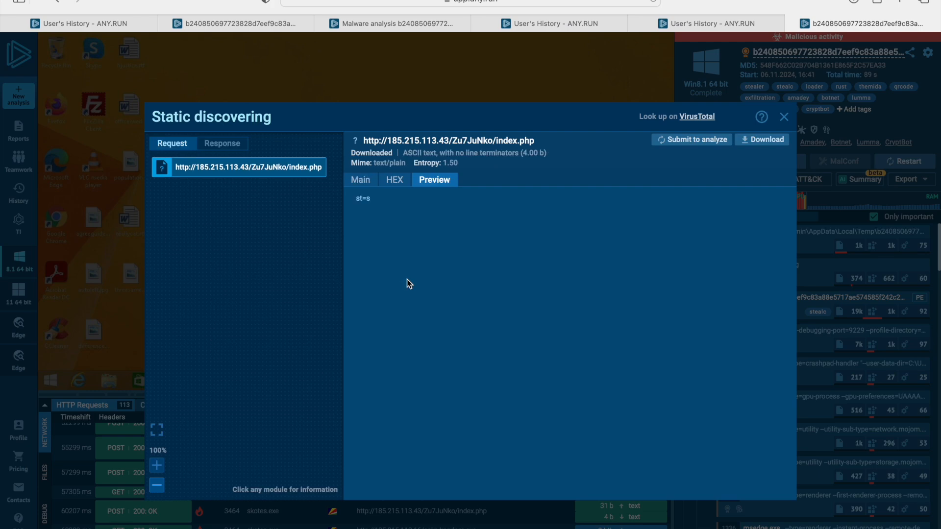
pyautogui.click(359, 179)
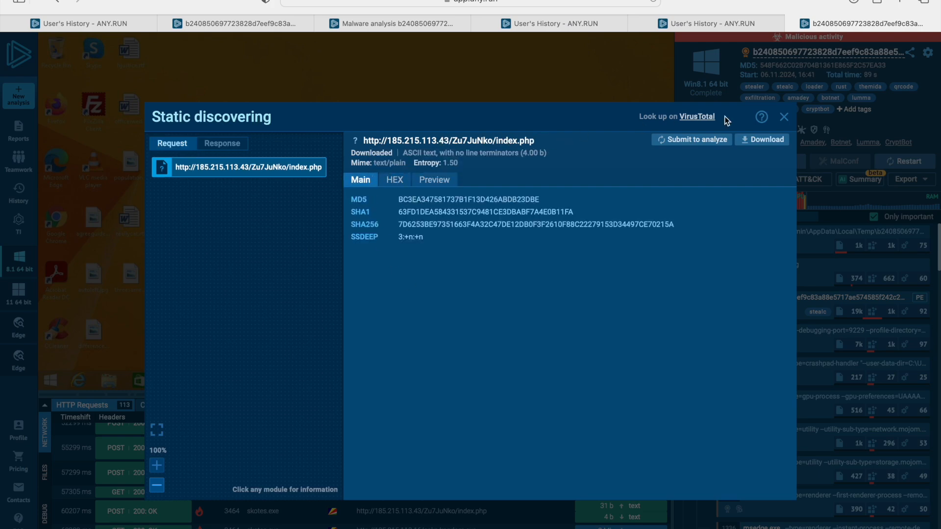
pyautogui.click(784, 117)
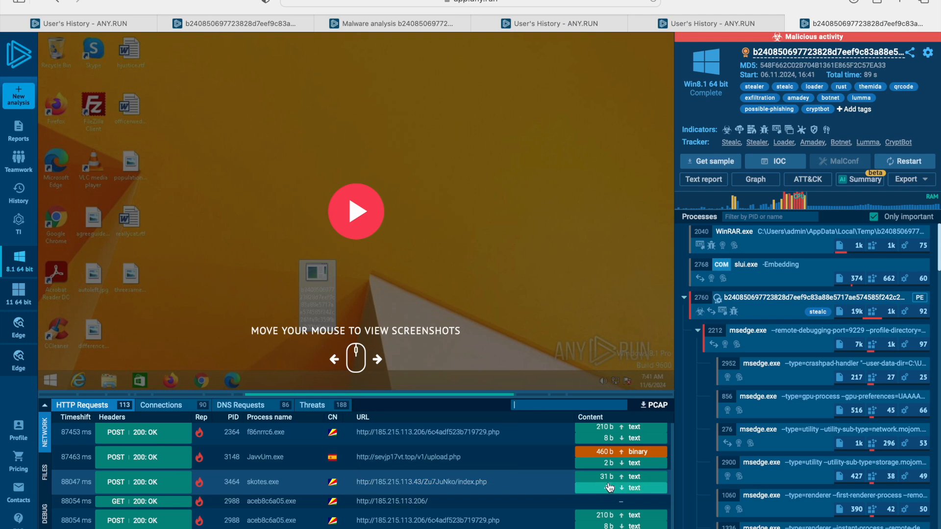
# Step: Inspect a second index.php request's hashes and the 76 kB binary posted to upload.php on sevjp17vt.top
pyautogui.click(608, 487)
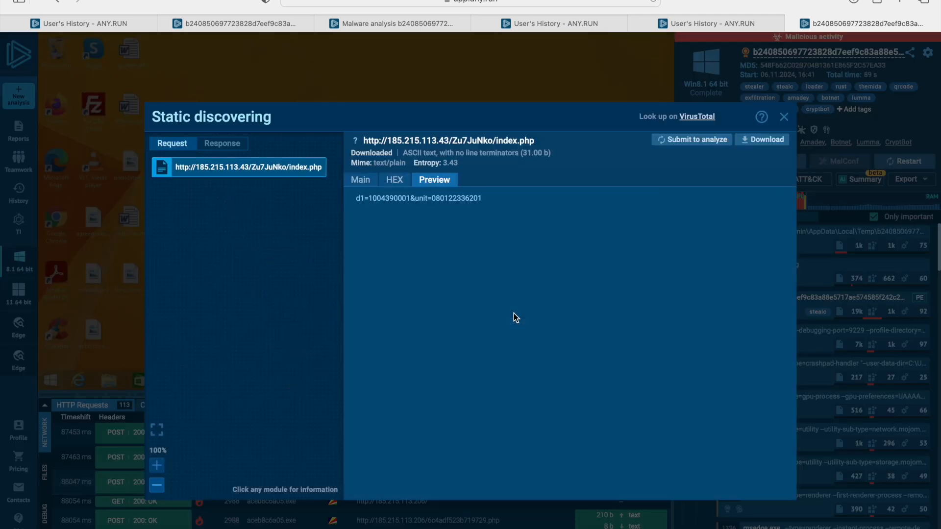
pyautogui.click(360, 180)
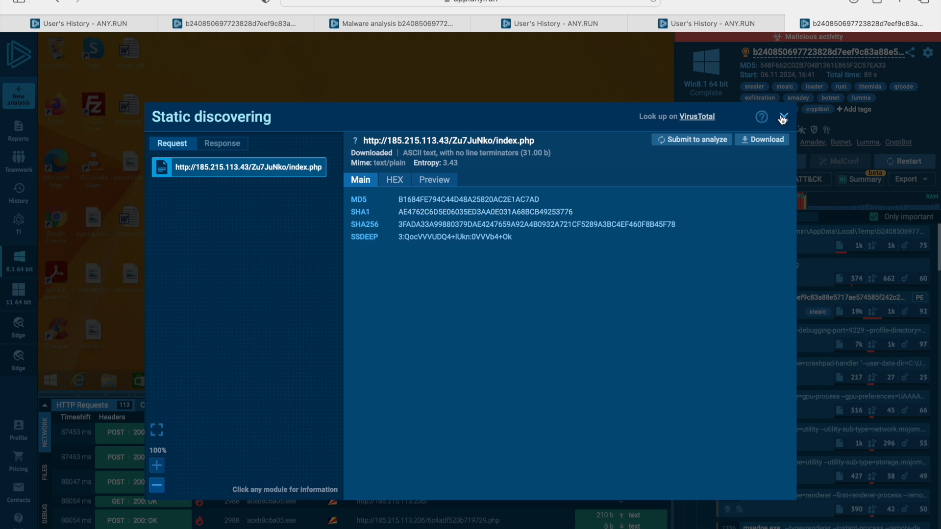
pyautogui.click(783, 116)
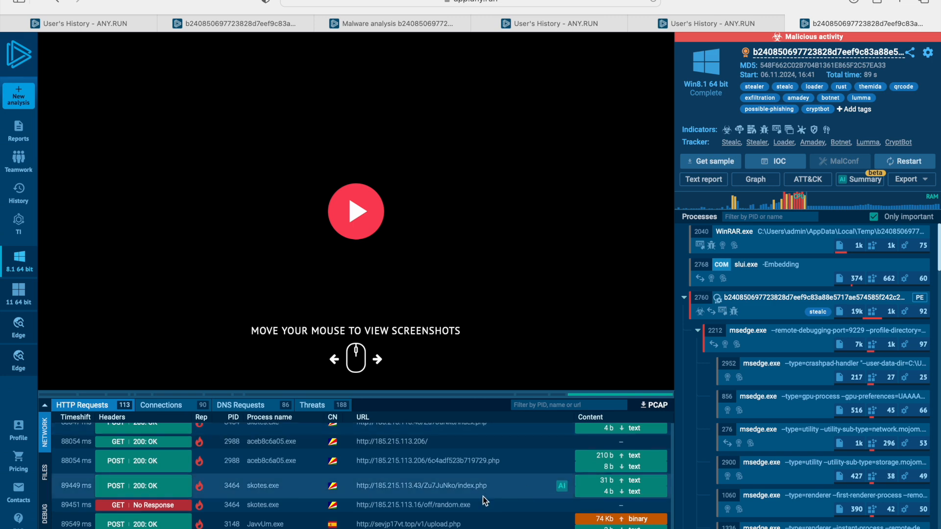
pyautogui.click(638, 519)
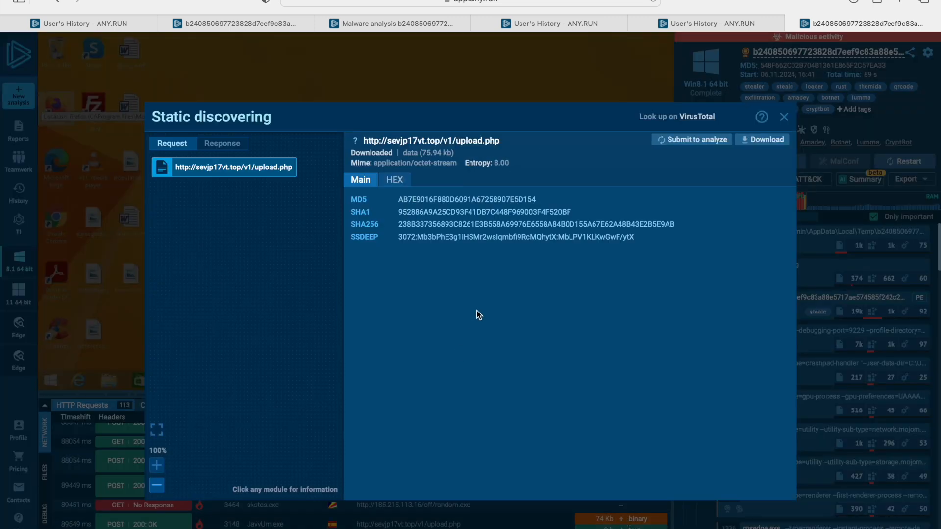
pyautogui.click(783, 117)
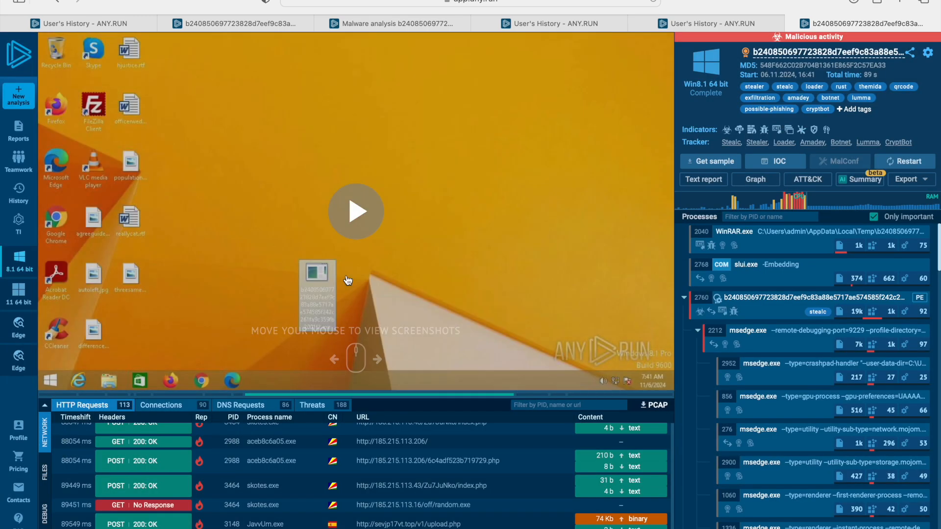
# Step: Play back the recorded sandbox session on the VM screen
pyautogui.click(312, 405)
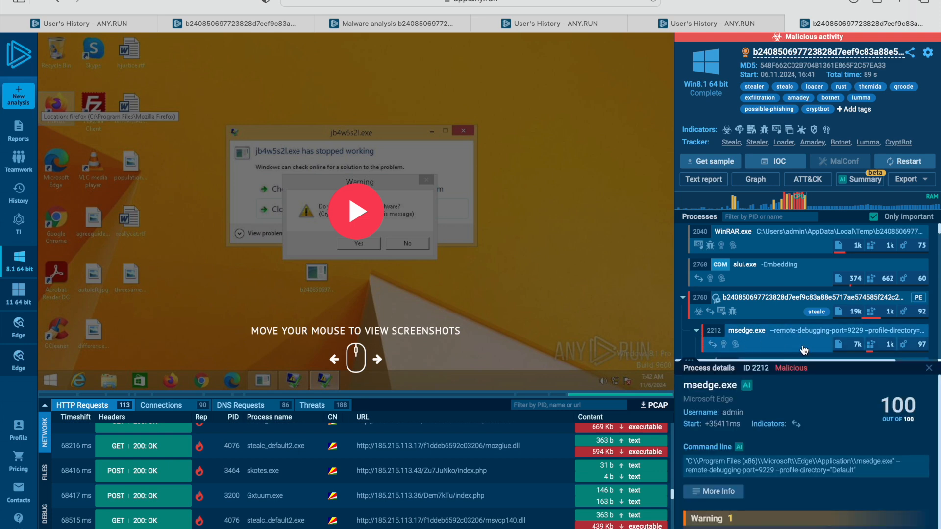
pyautogui.moveTo(809, 336)
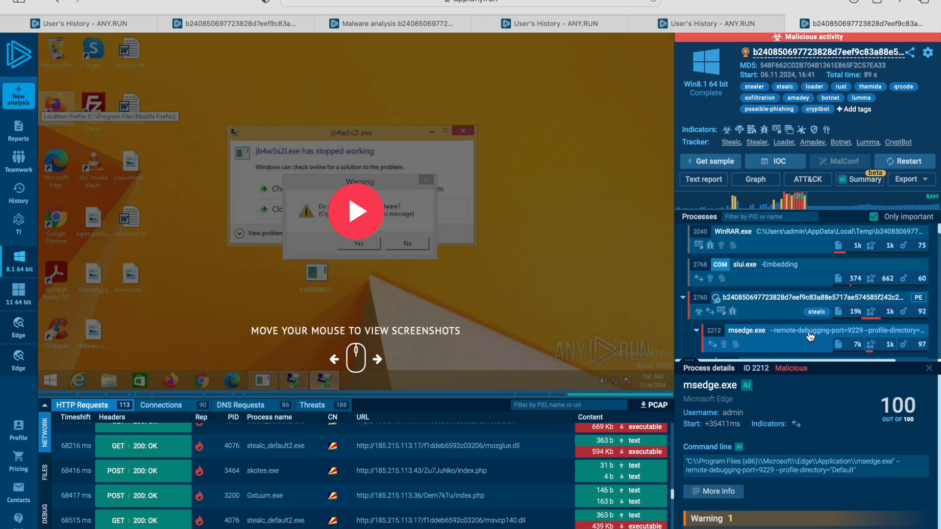
pyautogui.moveTo(811, 336)
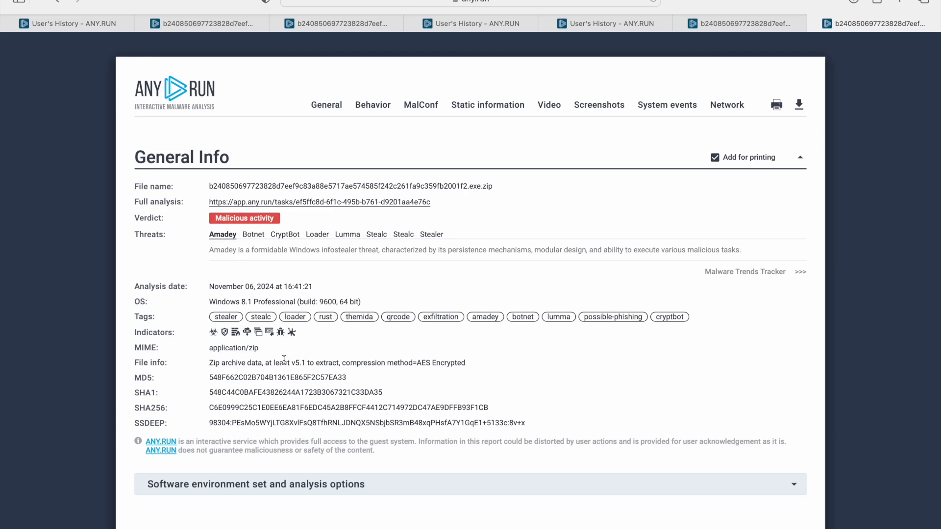
# Step: Scroll the text report down past the behavior graph to the Process information table
pyautogui.scroll(-3)
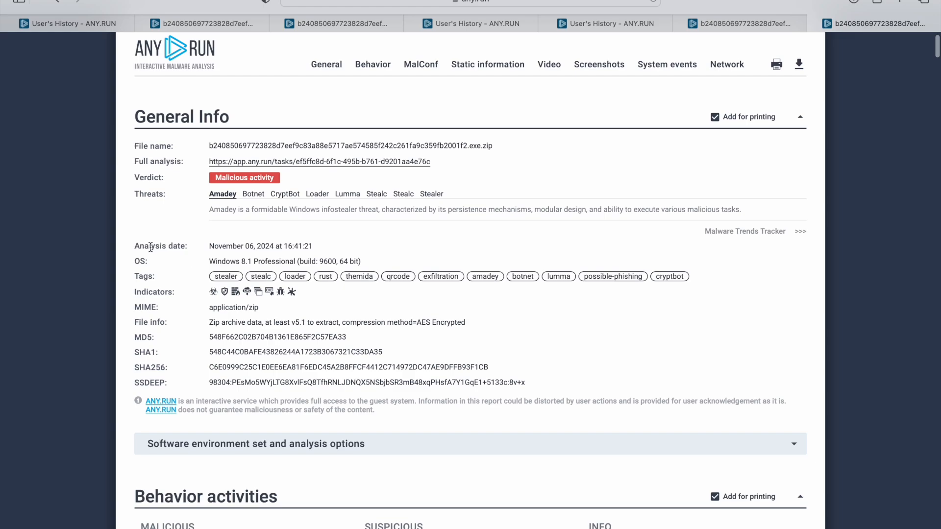
pyautogui.scroll(-3)
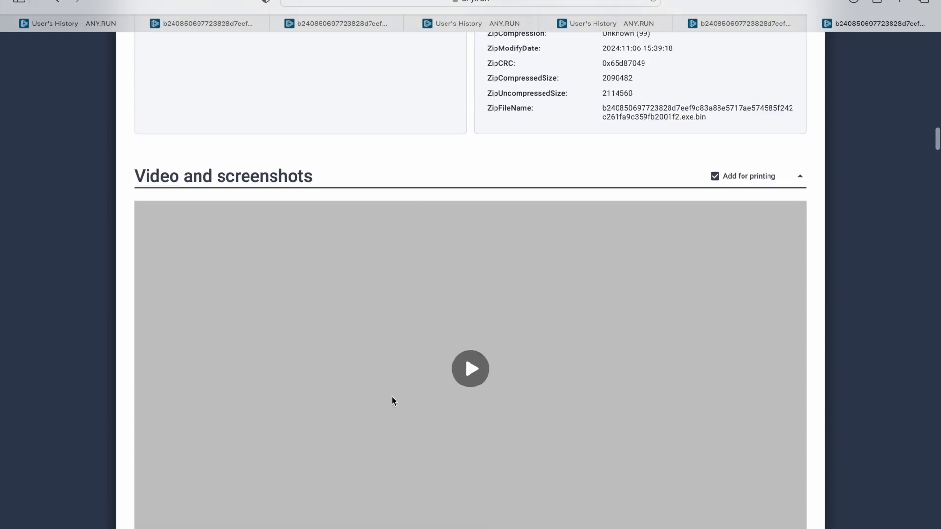
pyautogui.scroll(-3)
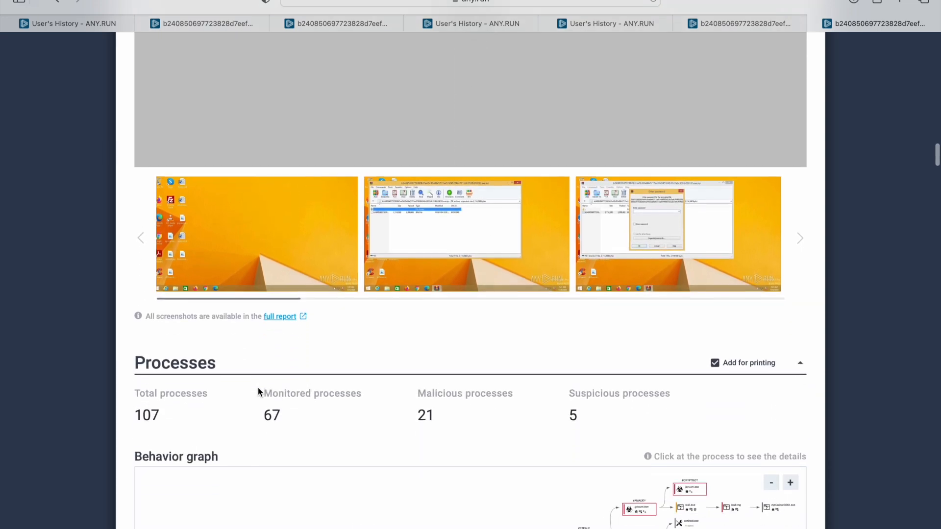
pyautogui.scroll(-3)
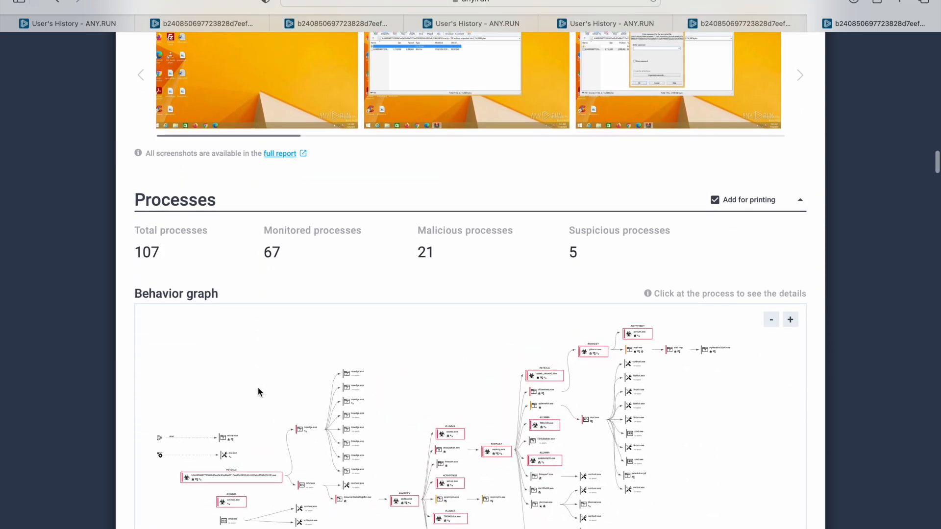
pyautogui.scroll(-3)
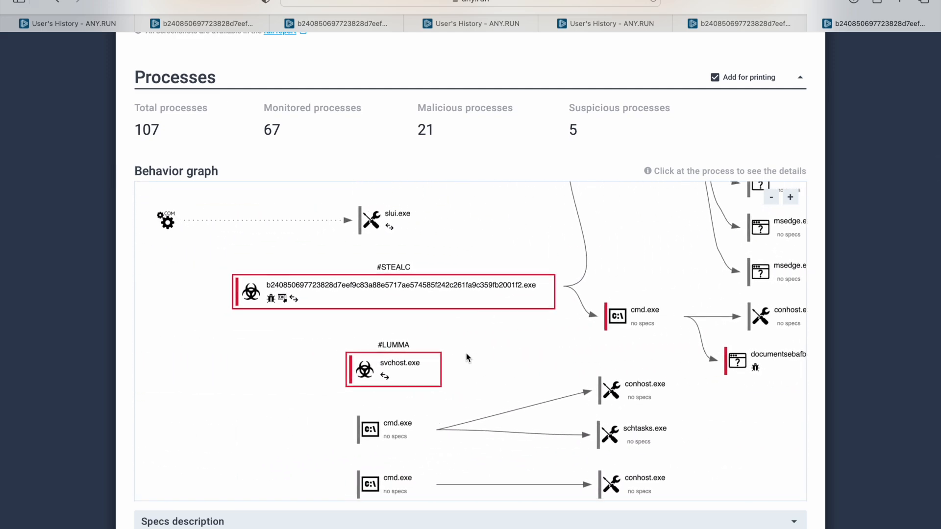
pyautogui.moveTo(461, 323)
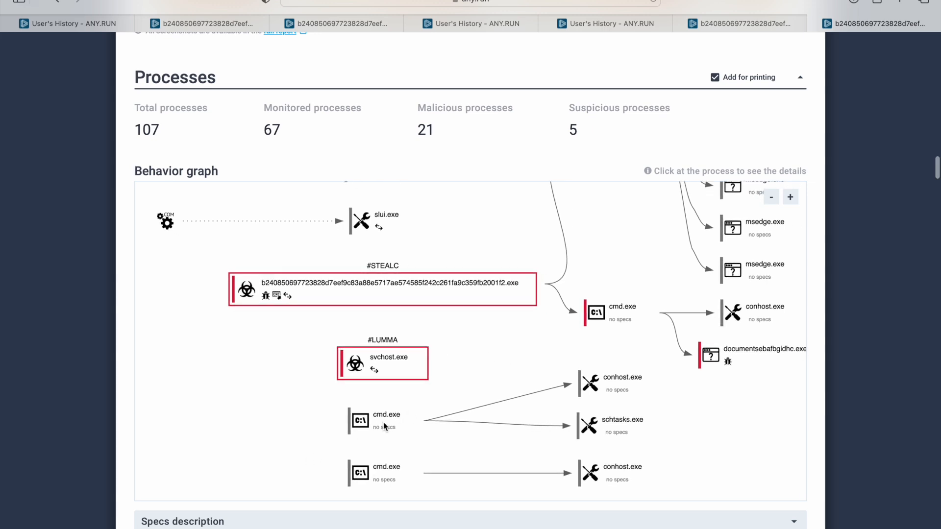
pyautogui.moveTo(597, 350)
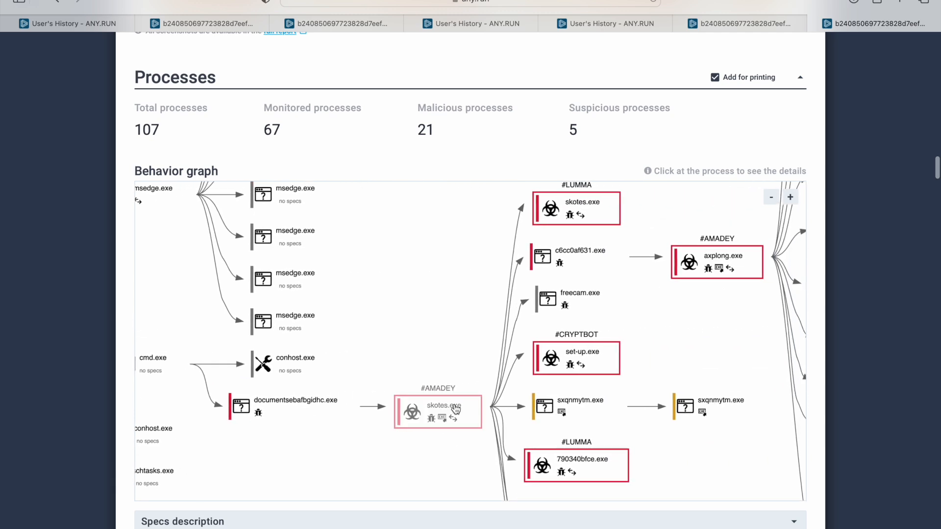
pyautogui.moveTo(435, 350)
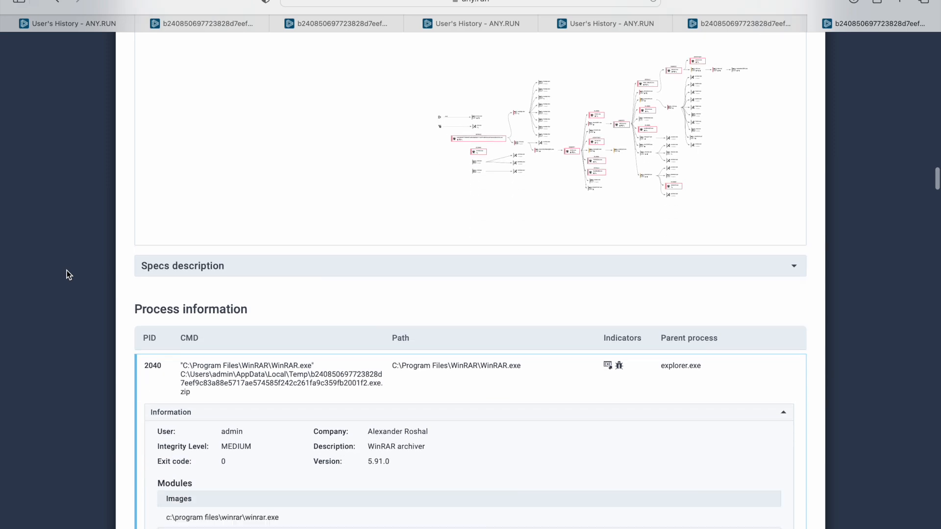
# Step: Scroll through the loaded modules in the process details
pyautogui.scroll(-3)
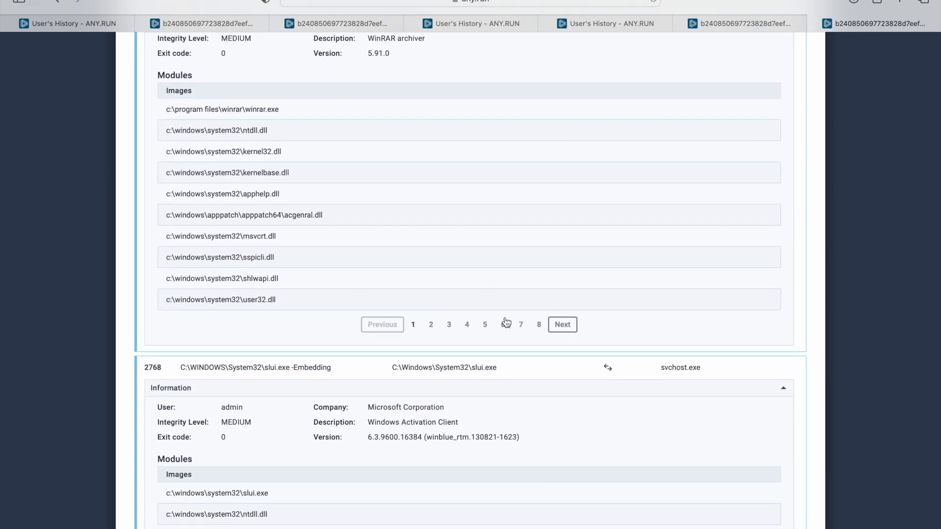
pyautogui.scroll(-3)
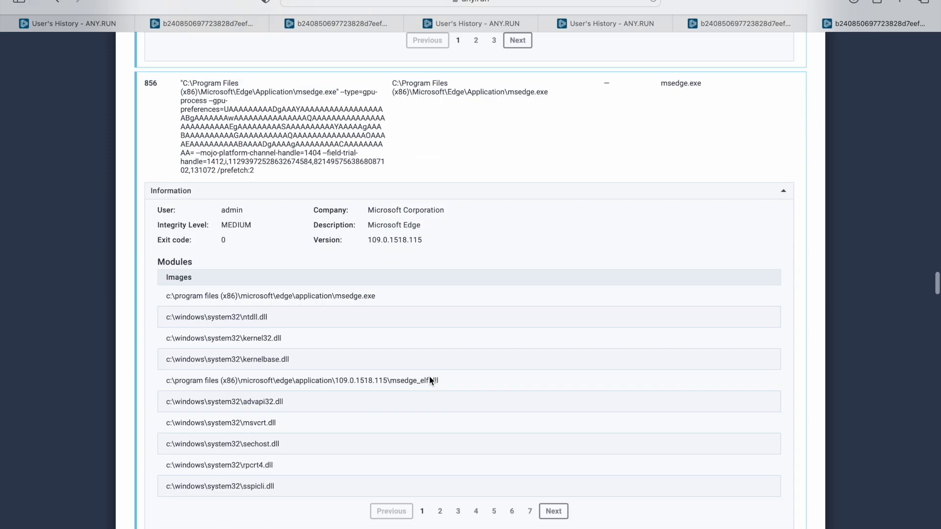
pyautogui.scroll(-3)
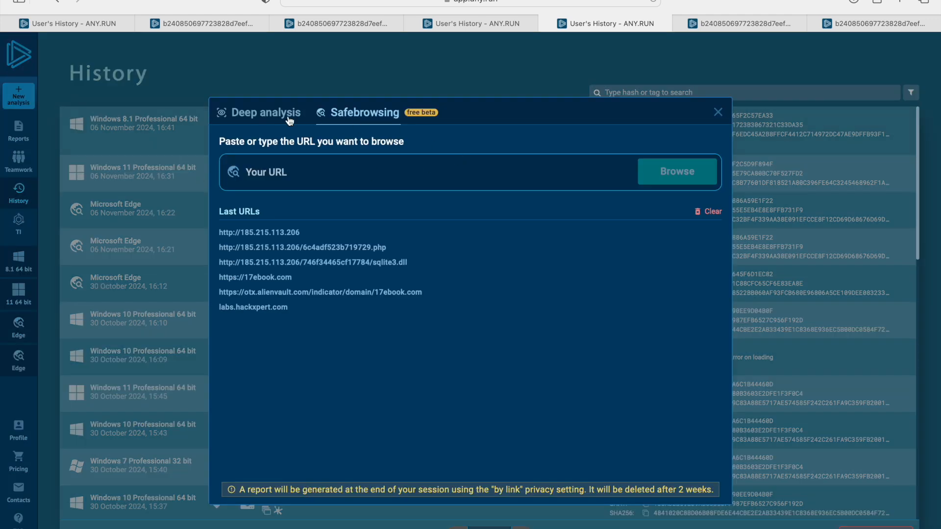
# Step: Review the Deep analysis setup in Simple and Pro modes, then close the new-analysis window
pyautogui.click(266, 112)
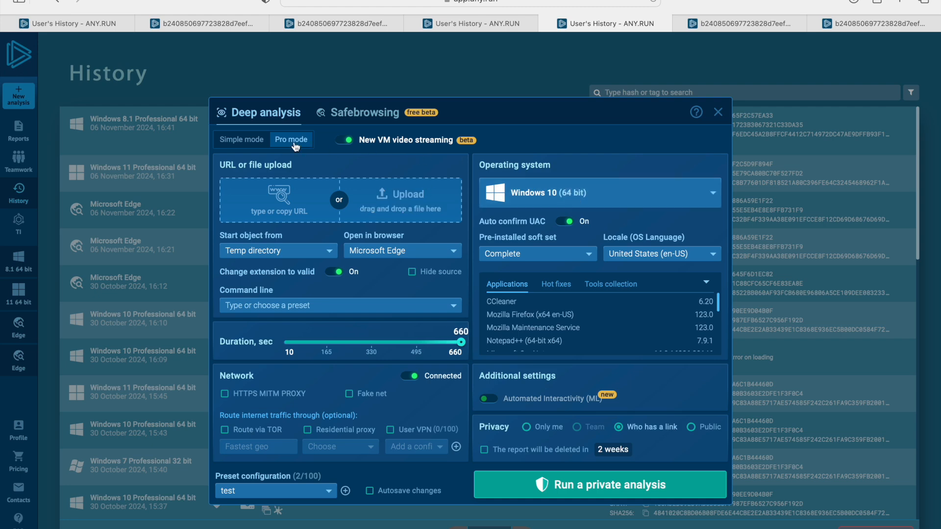
pyautogui.click(241, 139)
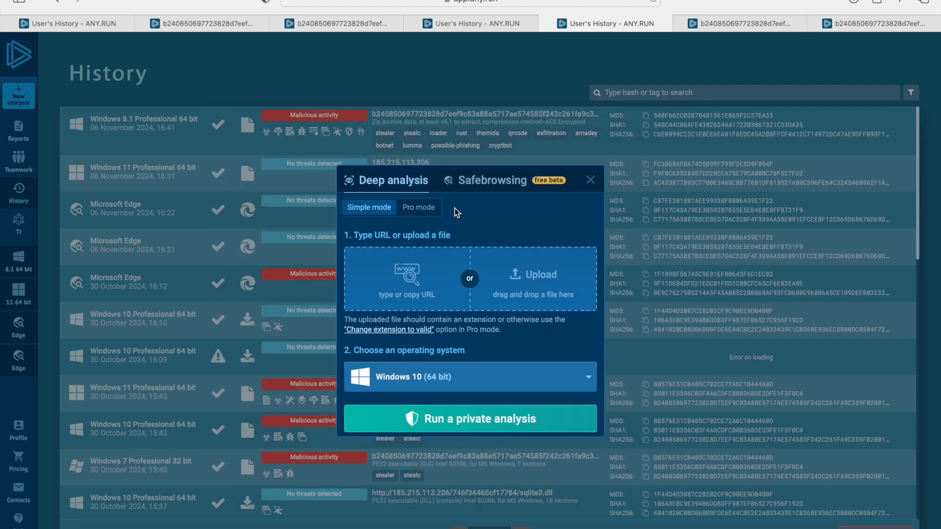
pyautogui.click(419, 206)
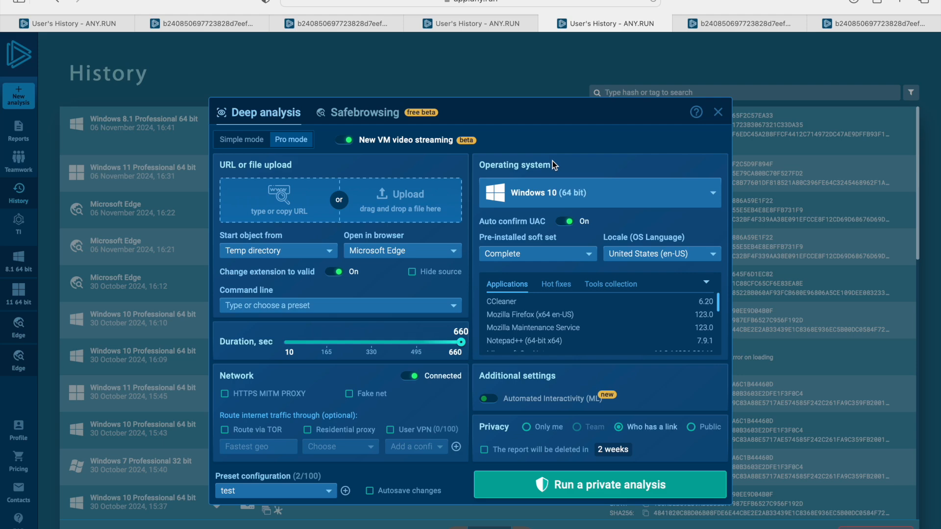
pyautogui.click(597, 193)
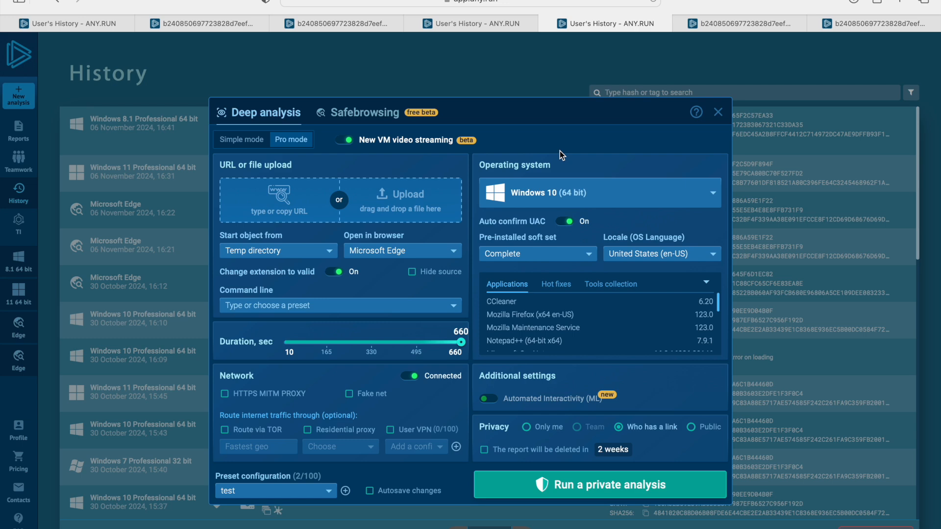
pyautogui.moveTo(746, 99)
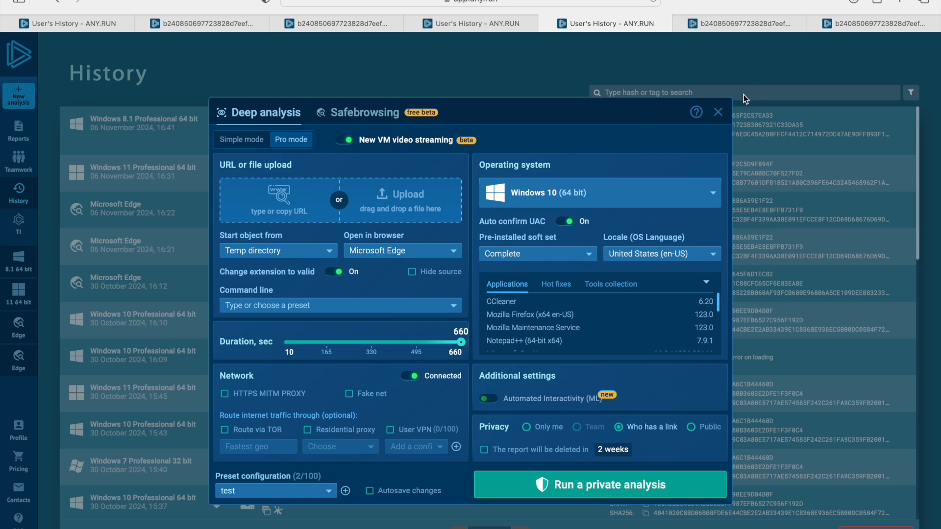
pyautogui.click(718, 112)
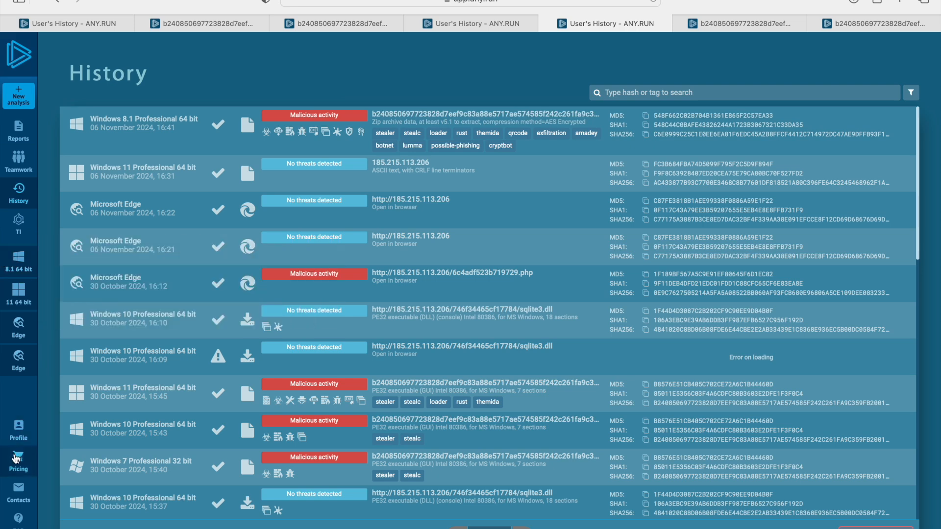
# Step: Review the Free, Hunter and Enterprise plans on Pricing, then reopen the Windows 8.1 analysis session
pyautogui.click(19, 461)
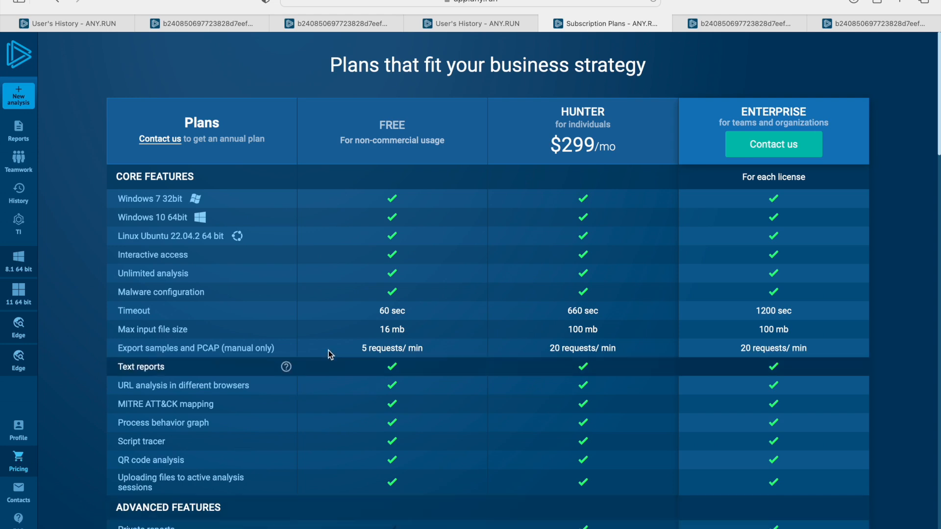
pyautogui.scroll(-3)
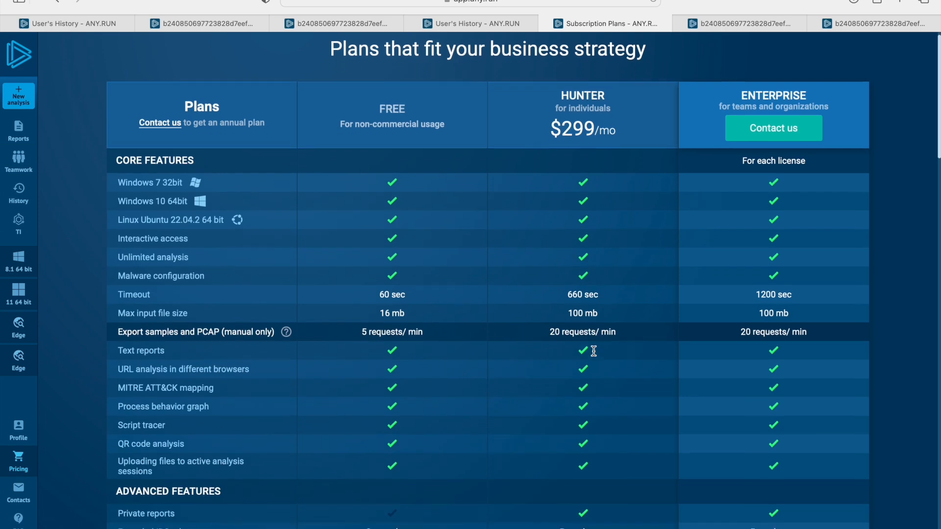
pyautogui.scroll(-3)
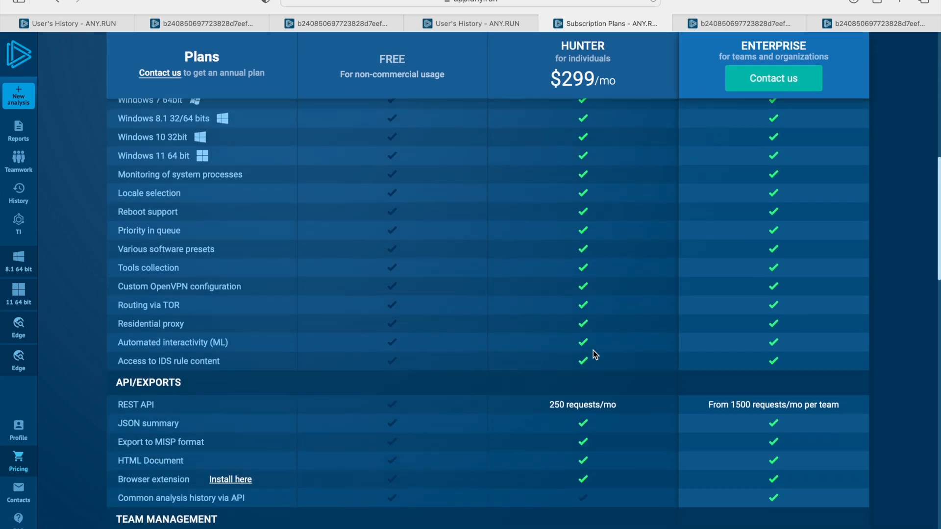
pyautogui.scroll(-3)
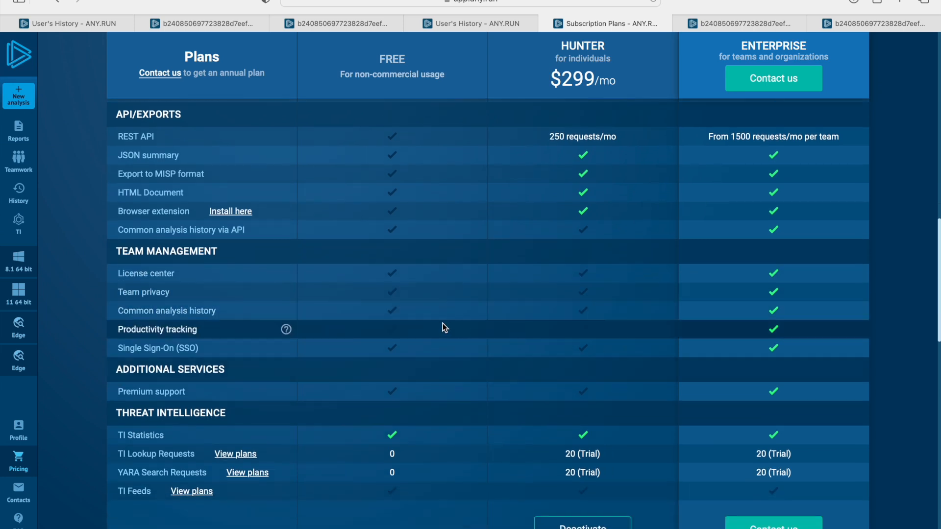
pyautogui.moveTo(47, 220)
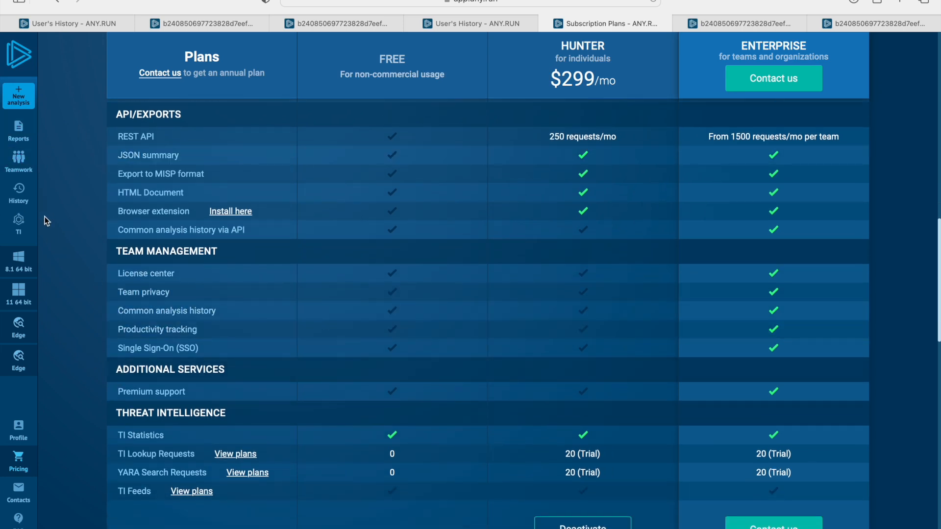
pyautogui.scroll(-3)
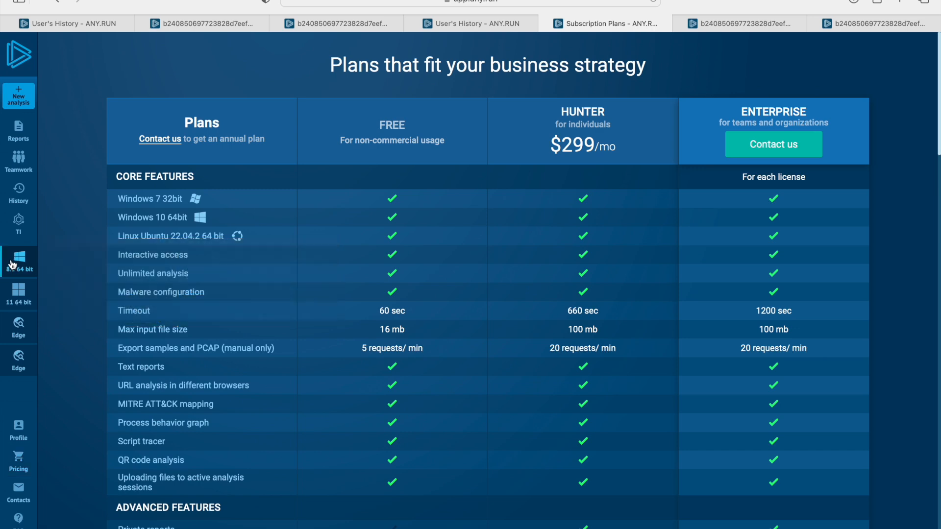
pyautogui.click(742, 24)
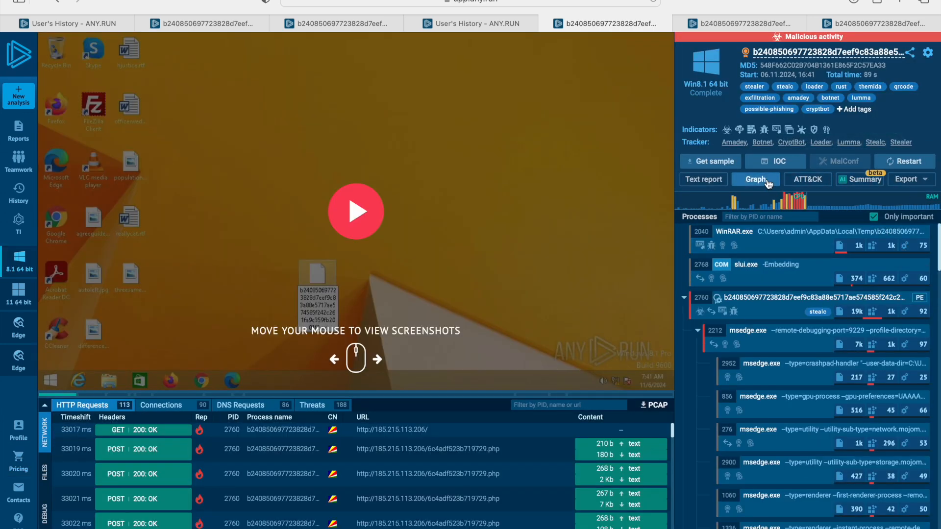
pyautogui.click(755, 178)
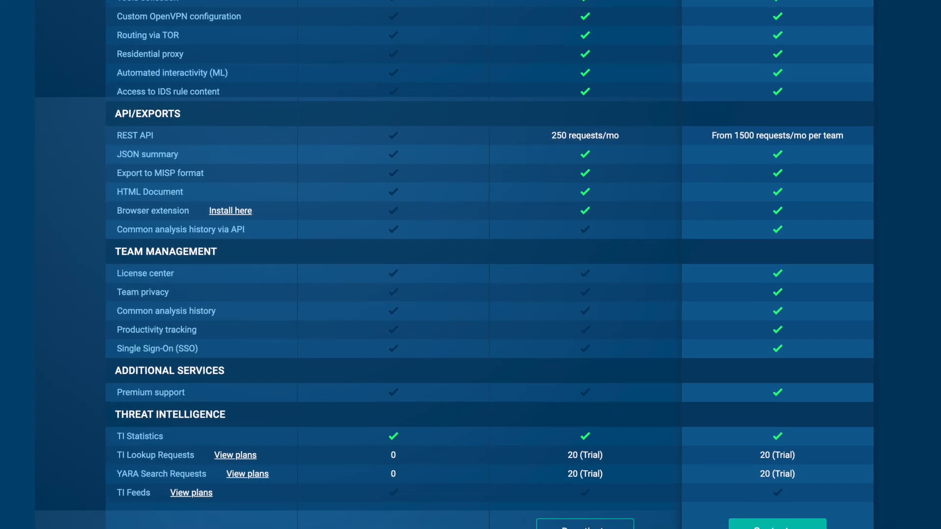
pyautogui.scroll(-3)
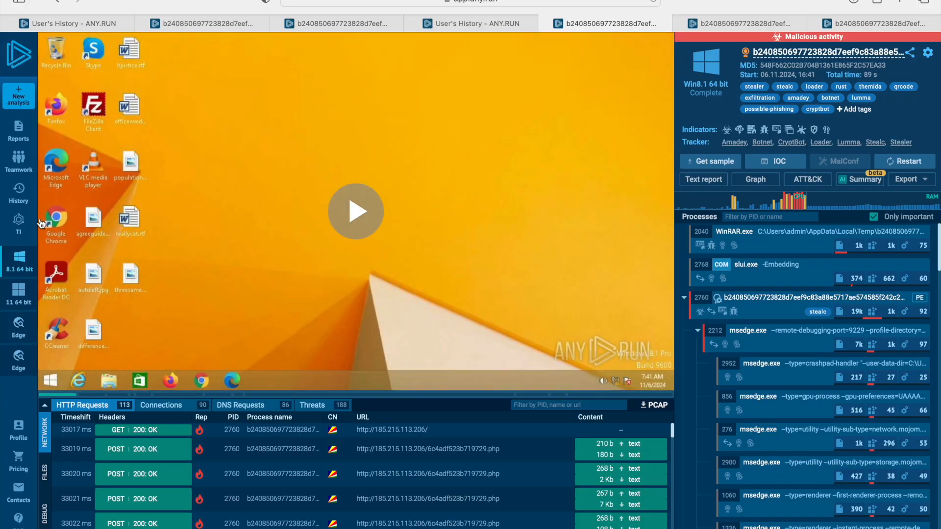
pyautogui.moveTo(354, 211)
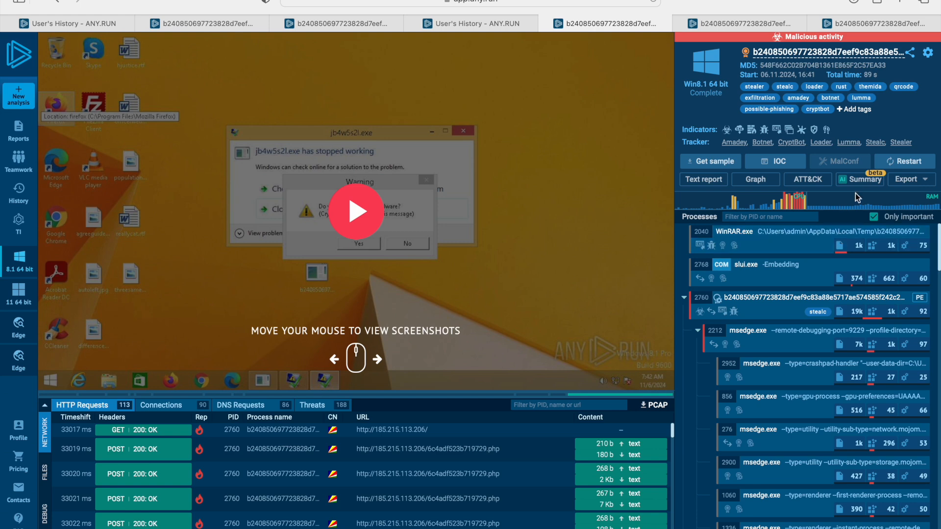
pyautogui.moveTo(900, 114)
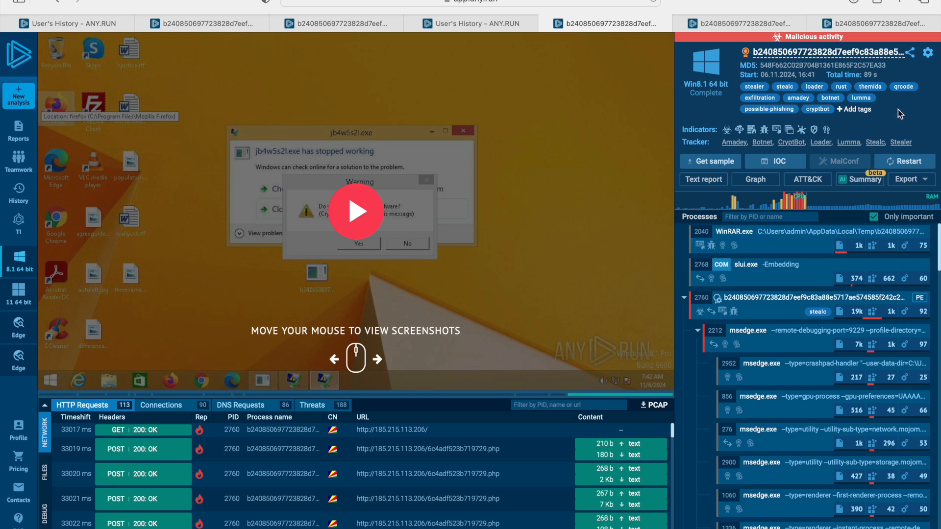
pyautogui.moveTo(847, 111)
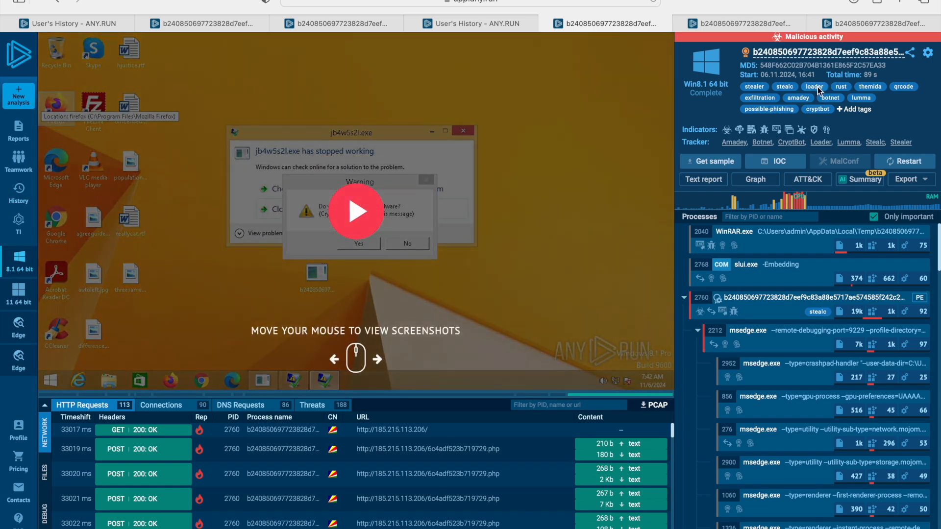
# Step: Search public submissions tagged loader and dismiss the recommendation survey
pyautogui.click(605, 24)
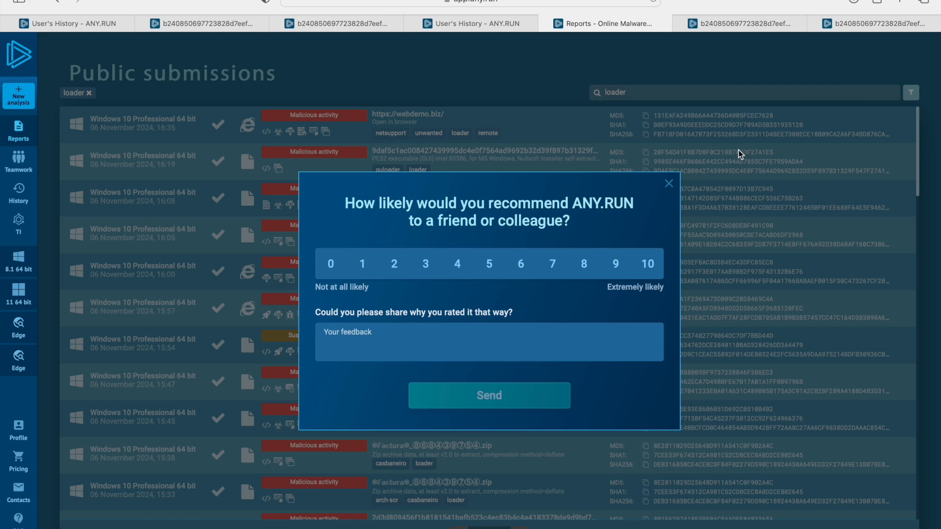
pyautogui.click(668, 183)
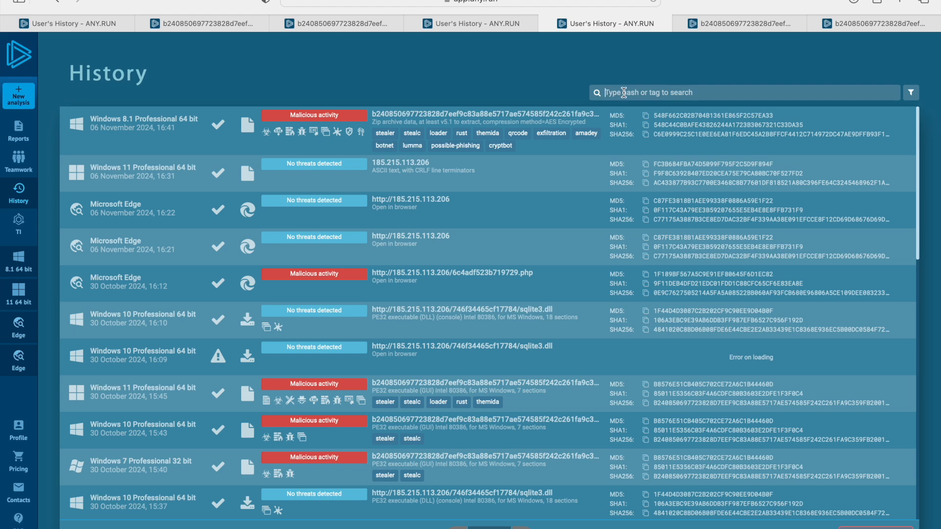
# Step: Filter History by the loader tag via 'load' search, then clear the search text
pyautogui.write('loader')
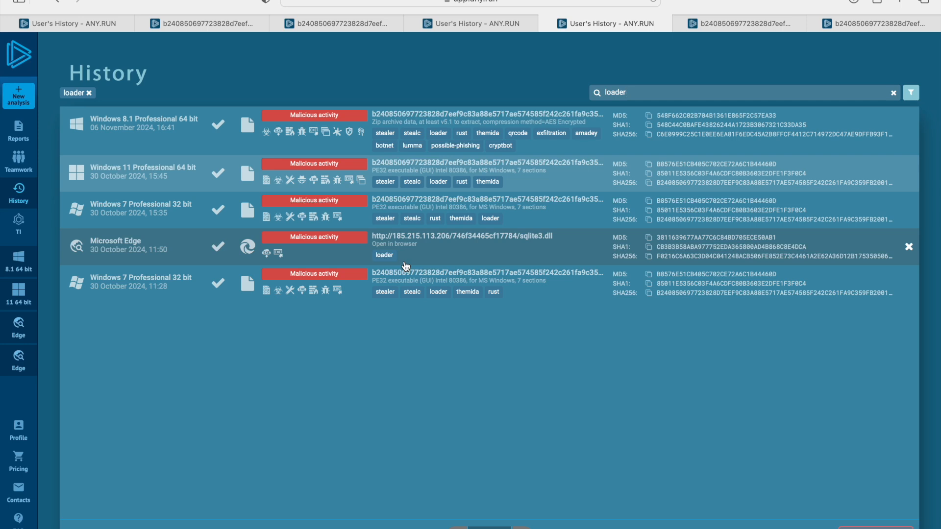
pyautogui.moveTo(555, 77)
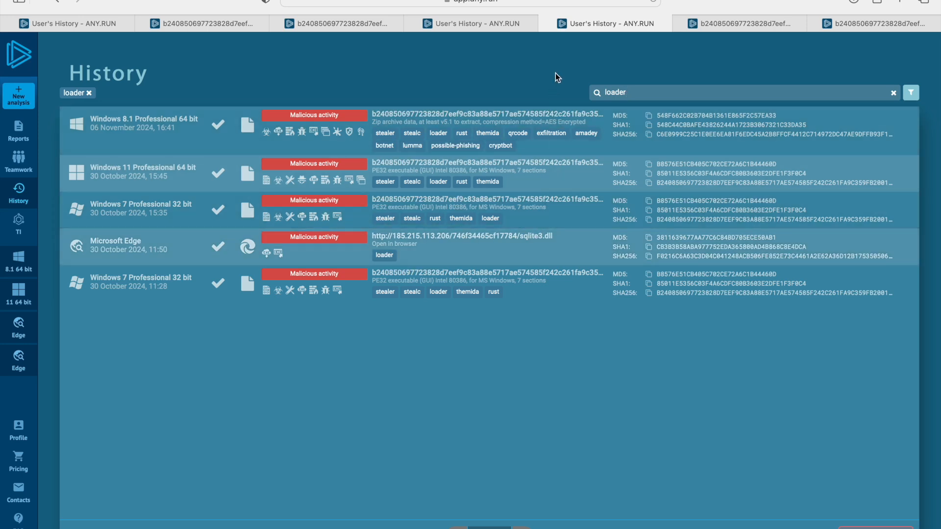
pyautogui.click(894, 92)
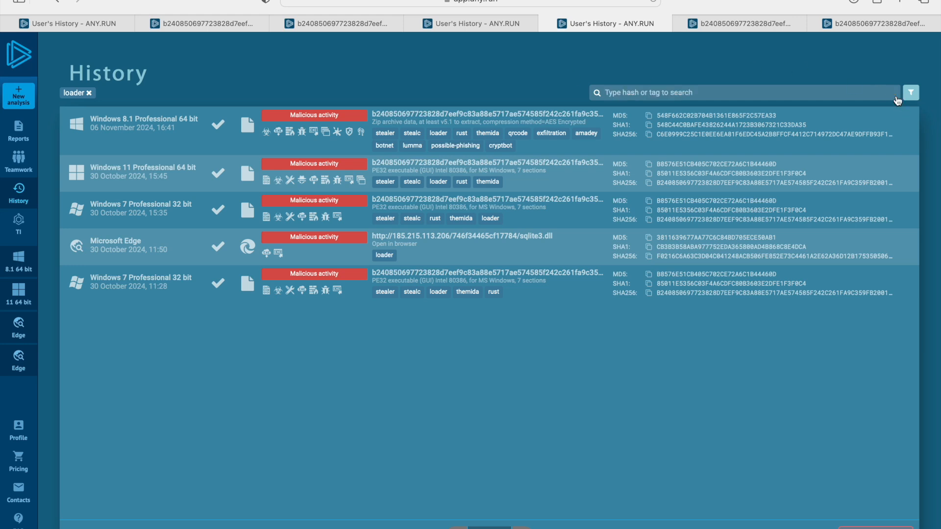
pyautogui.moveTo(349, 50)
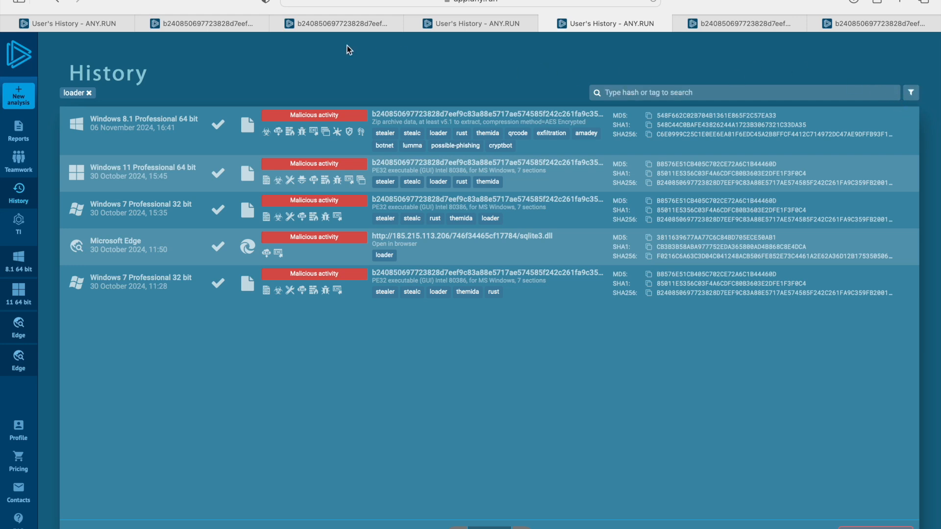